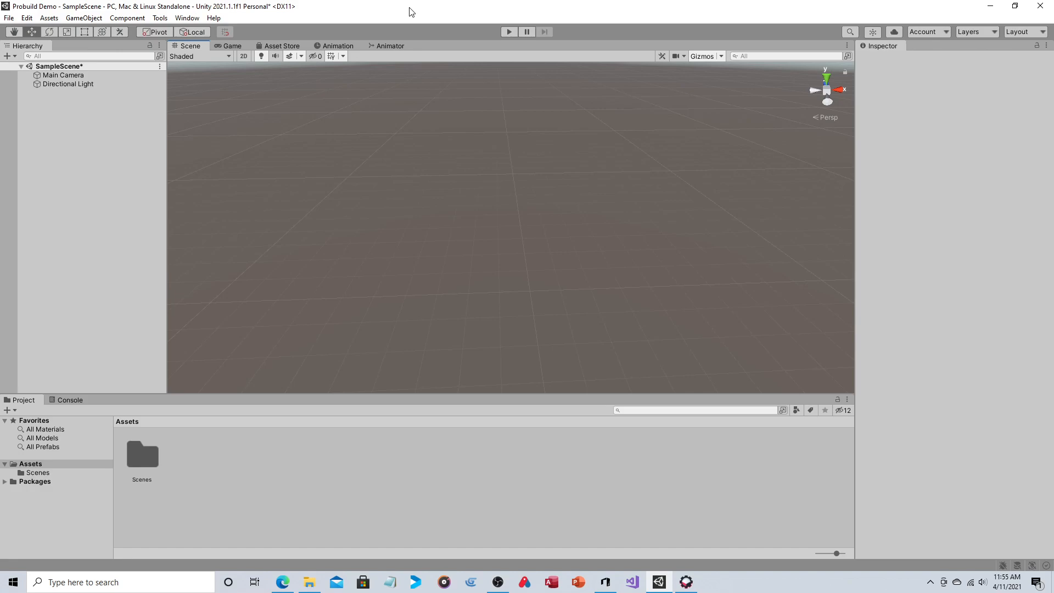
mouse_move(299, 6)
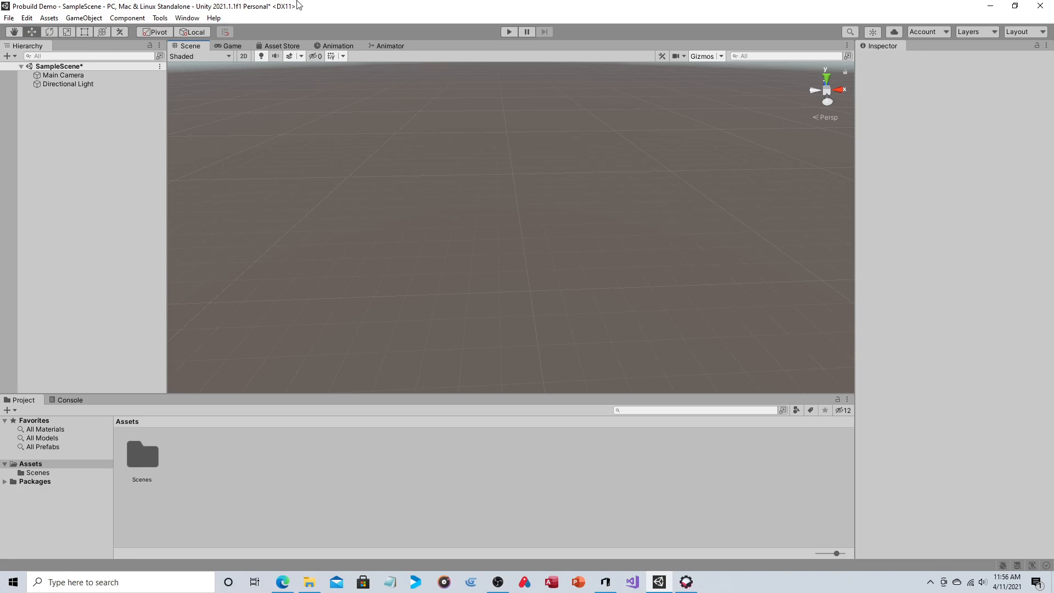
Check the Package Manager for the installed ProBuilder package, then close it.
click(186, 18)
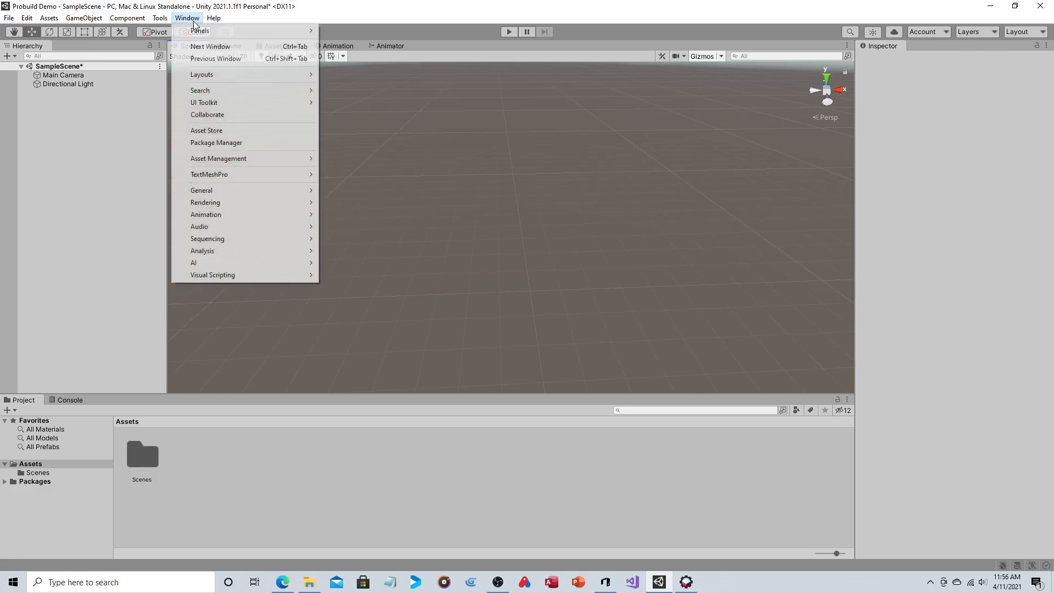
click(217, 143)
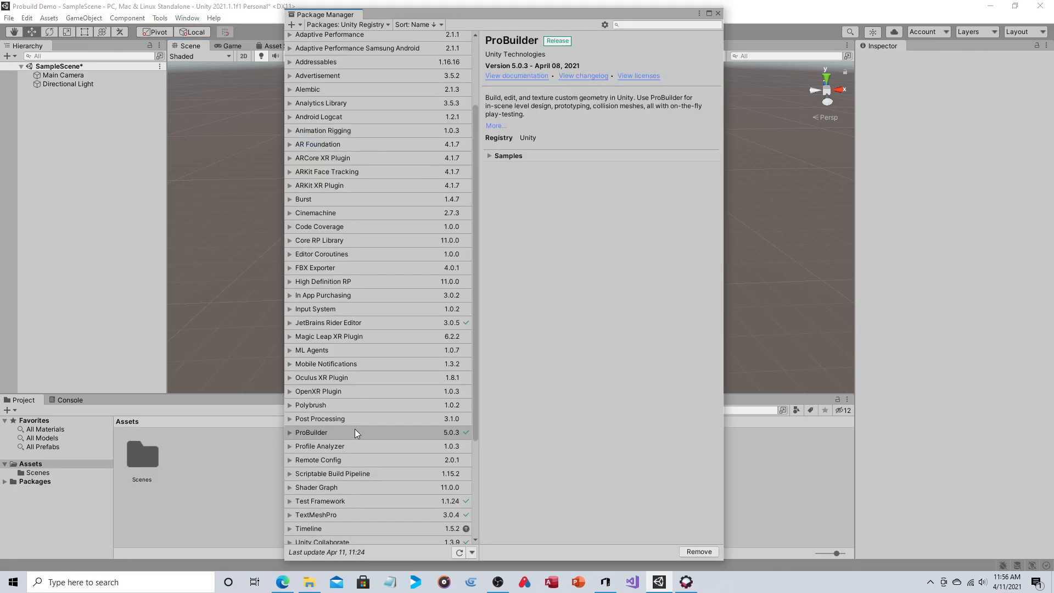
mouse_move(259, 12)
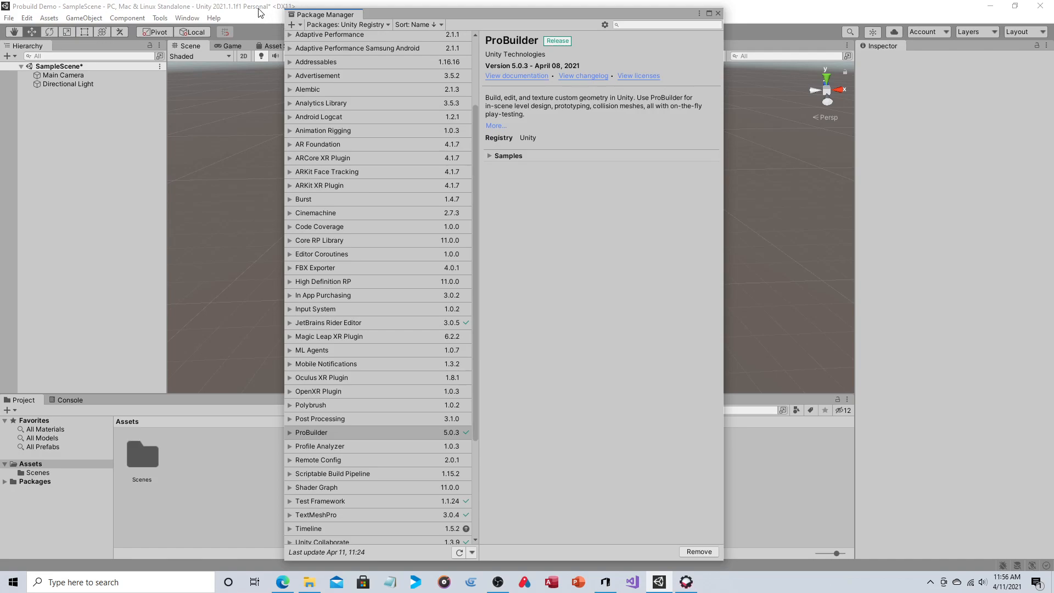
mouse_move(735, 9)
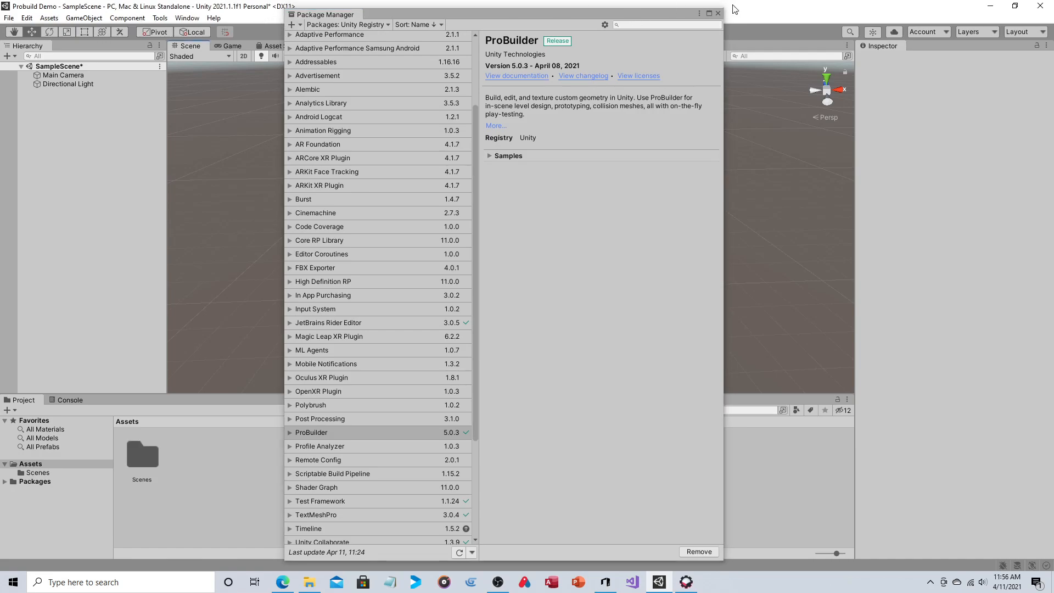
click(717, 13)
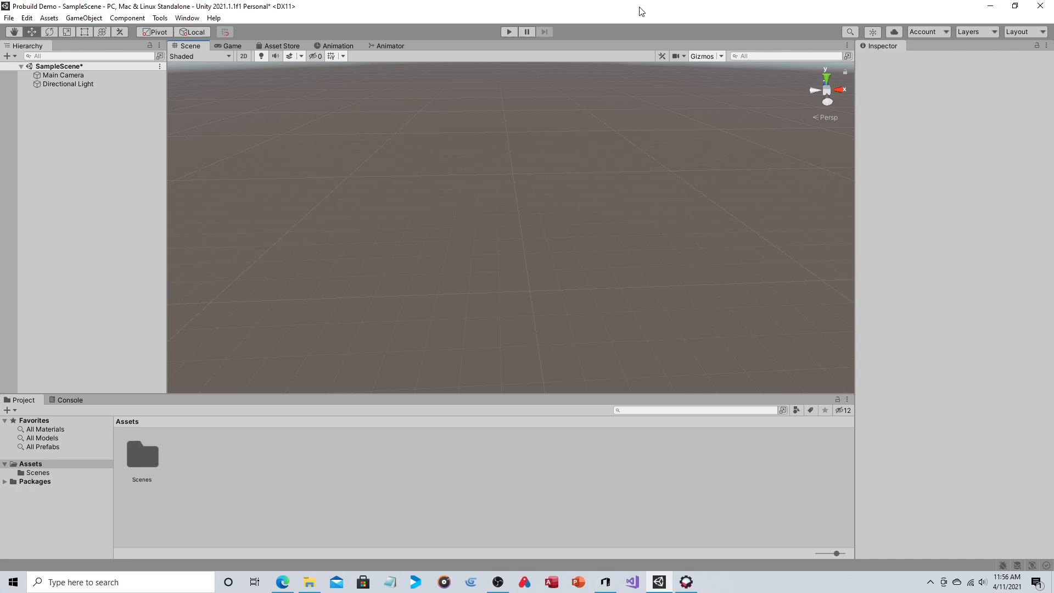
mouse_move(161, 18)
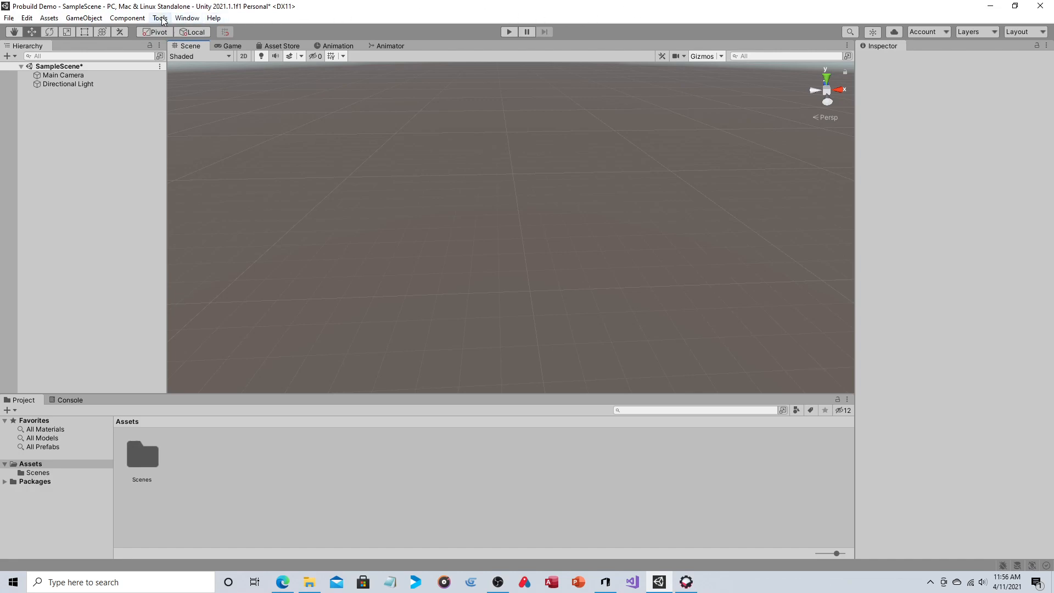
Bring up the ProBuilder window from the Tools menu beside the Scene view.
click(161, 17)
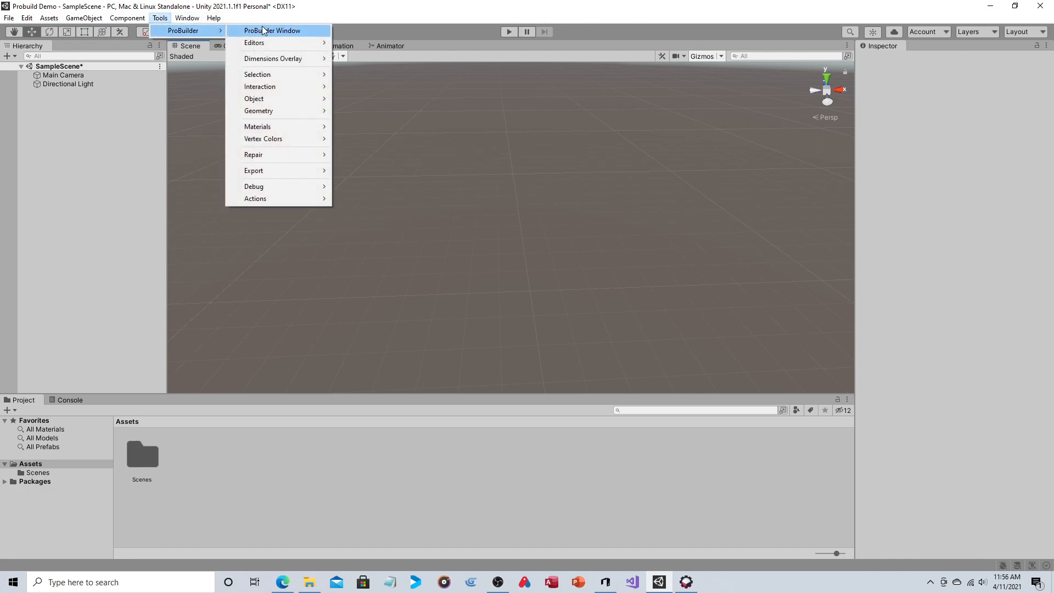
click(272, 31)
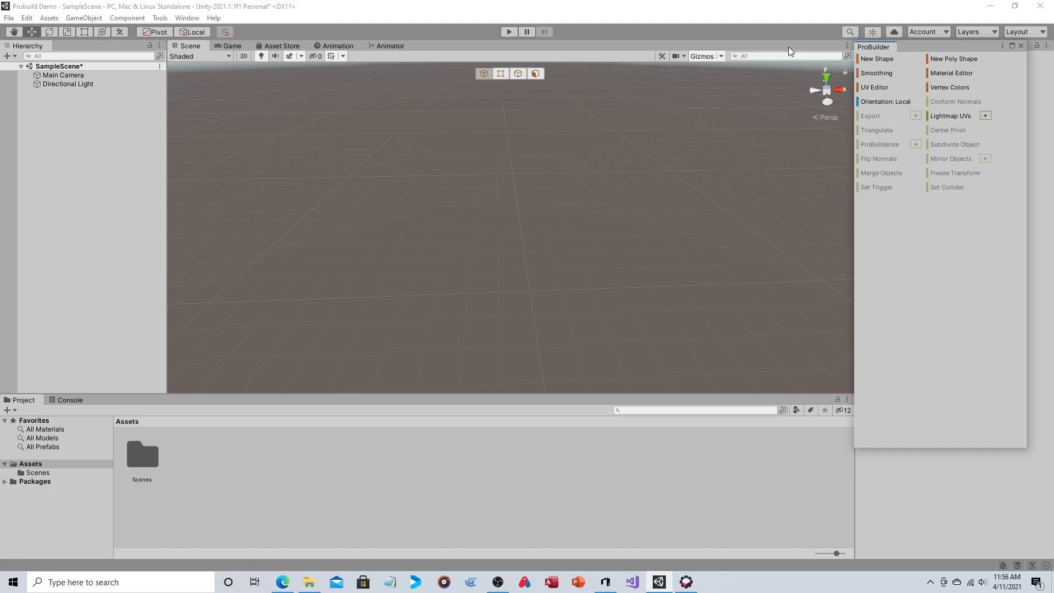
mouse_move(802, 52)
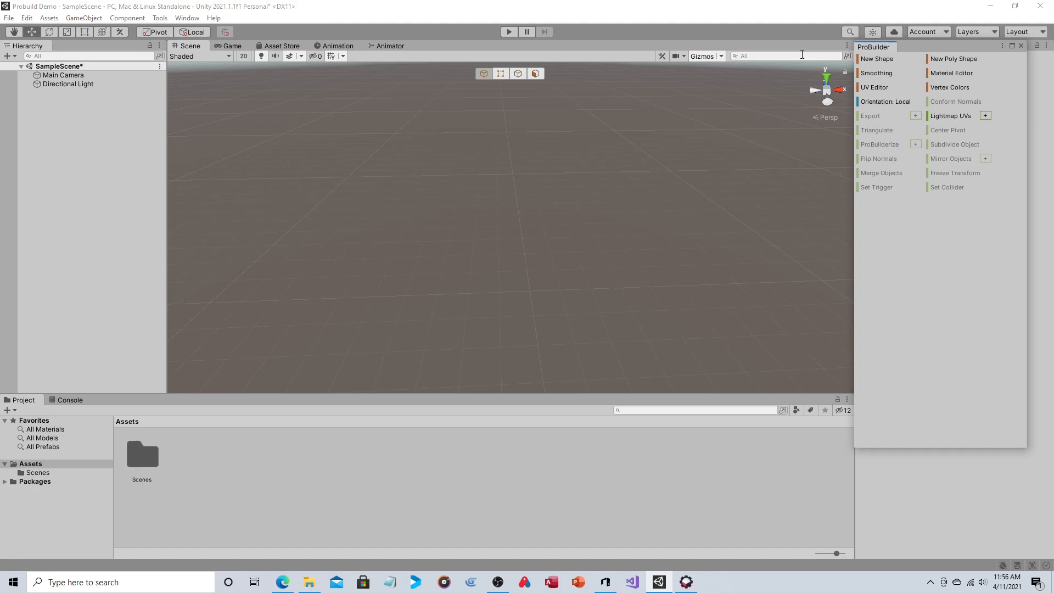
mouse_move(970, 219)
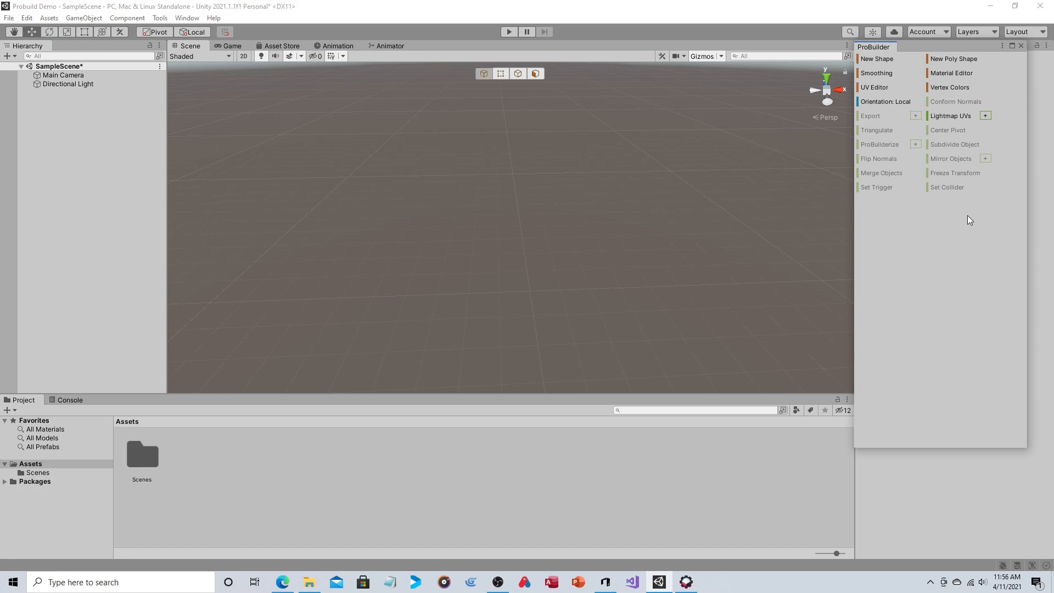
mouse_move(883, 217)
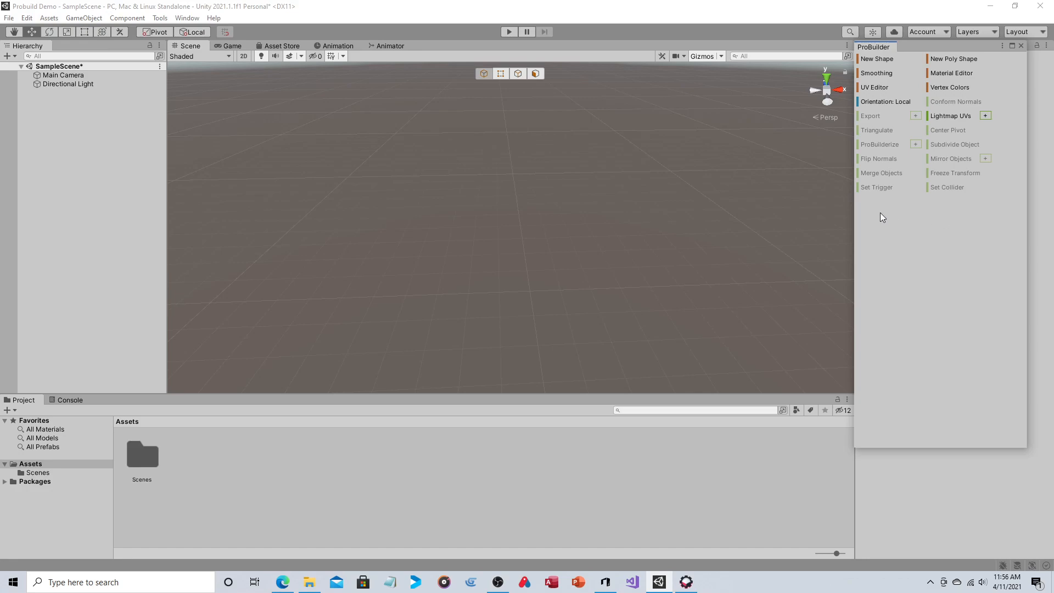
mouse_move(483, 73)
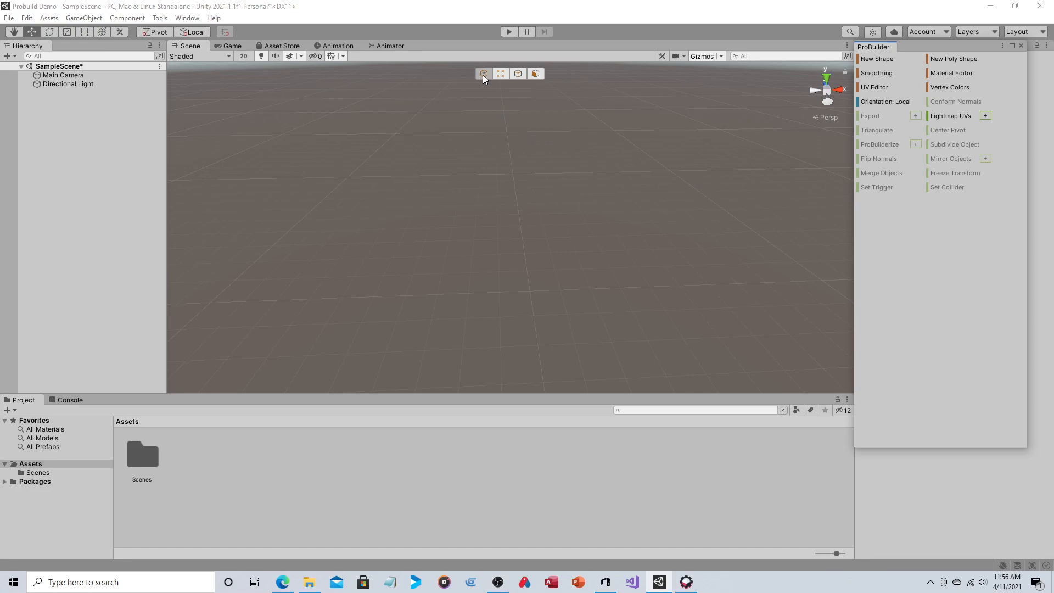
mouse_move(501, 73)
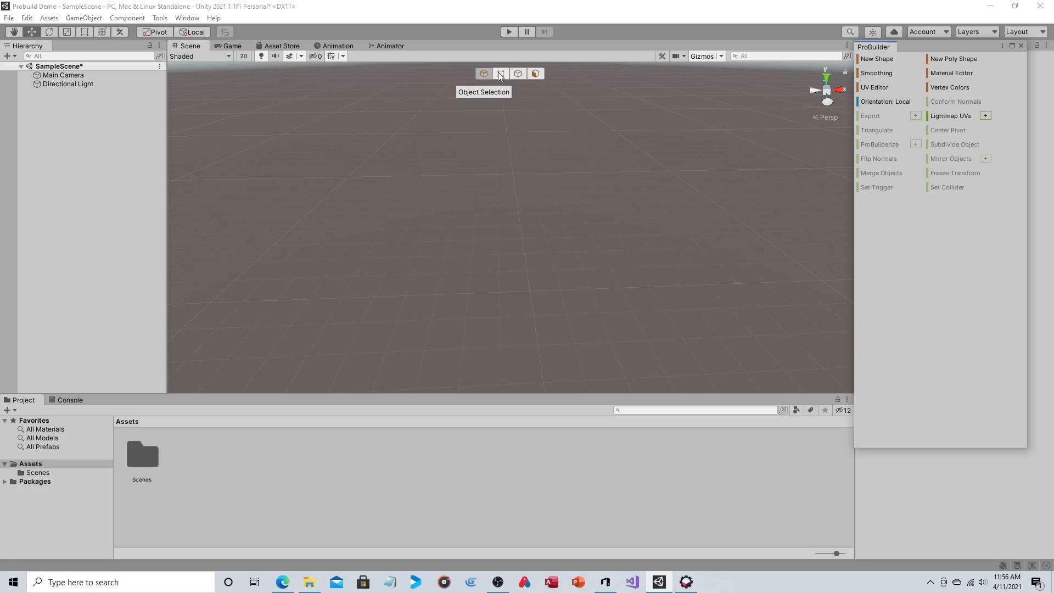
mouse_move(501, 74)
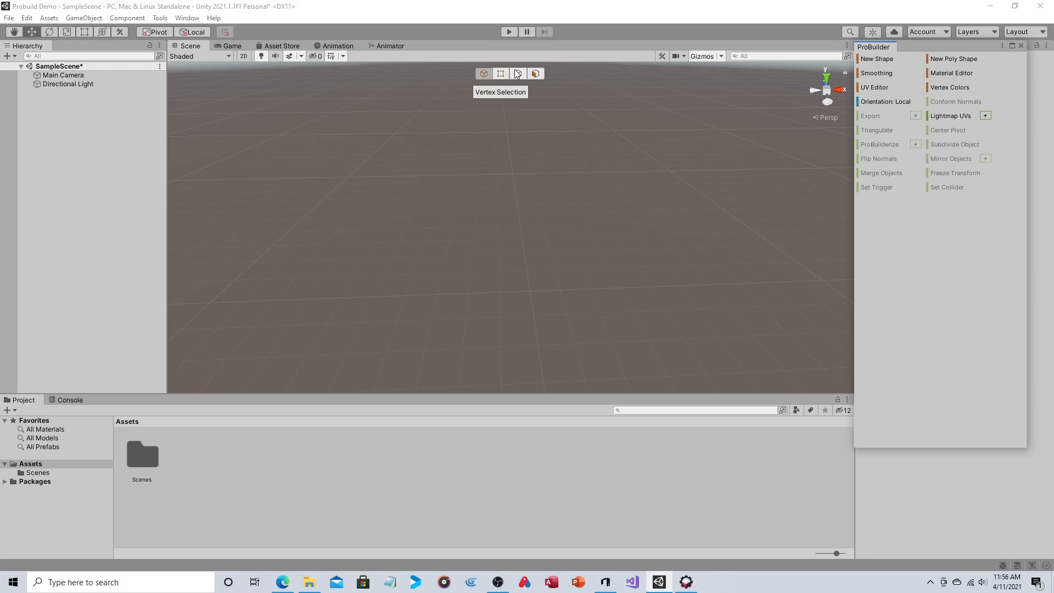
mouse_move(517, 74)
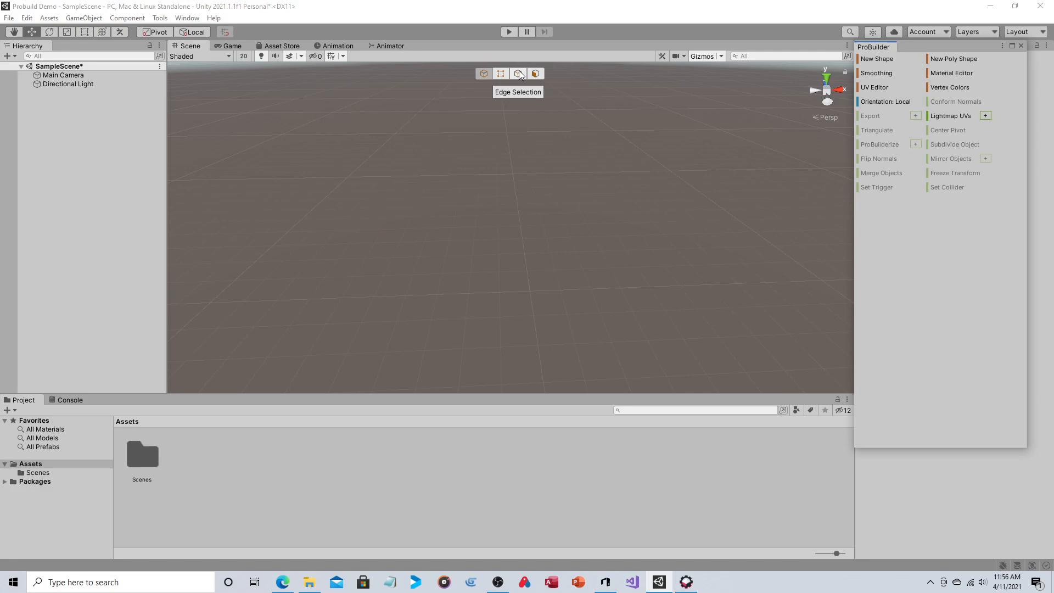
mouse_move(536, 74)
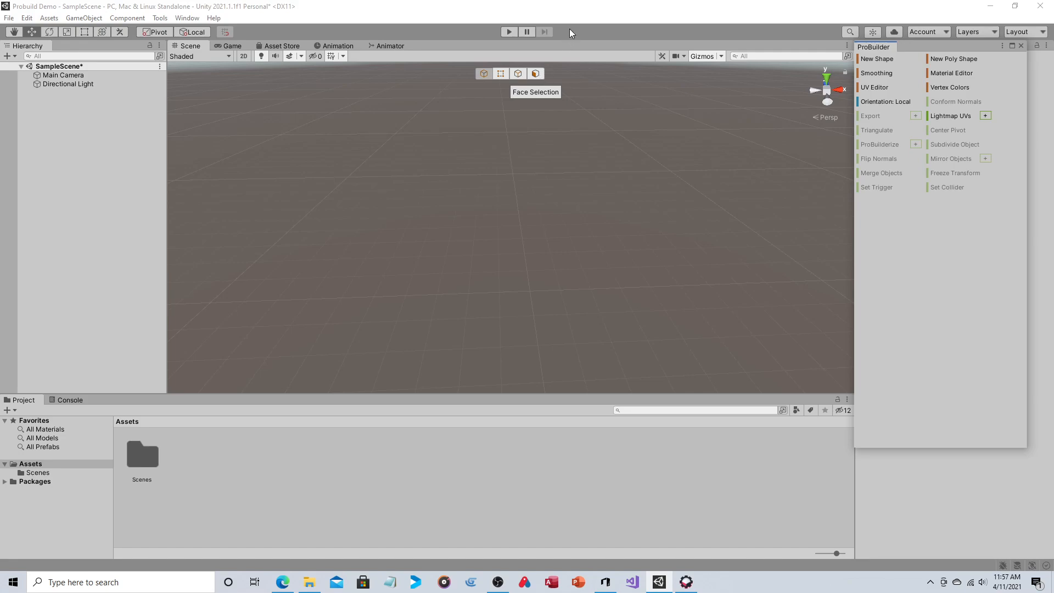
mouse_move(889, 63)
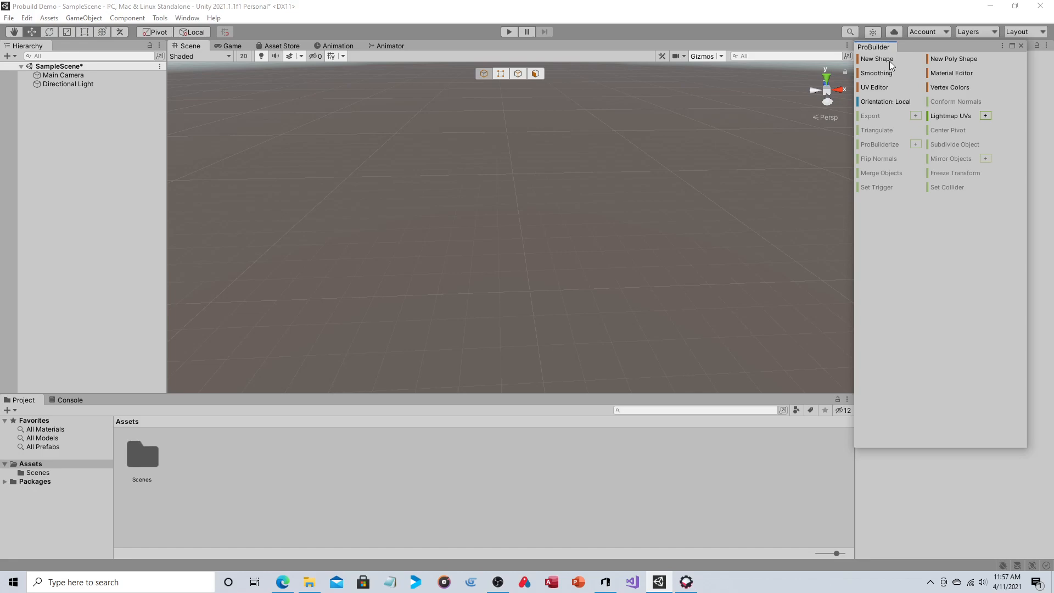
Start a new ProBuilder shape, keeping Cube as the shape and First Corner as the pivot.
click(876, 58)
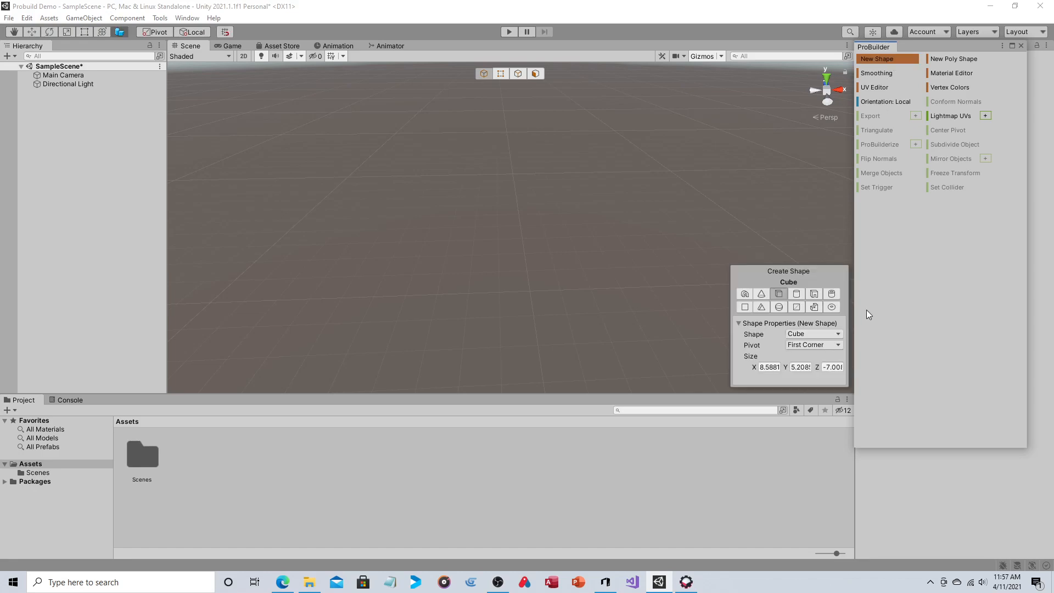
mouse_move(798, 316)
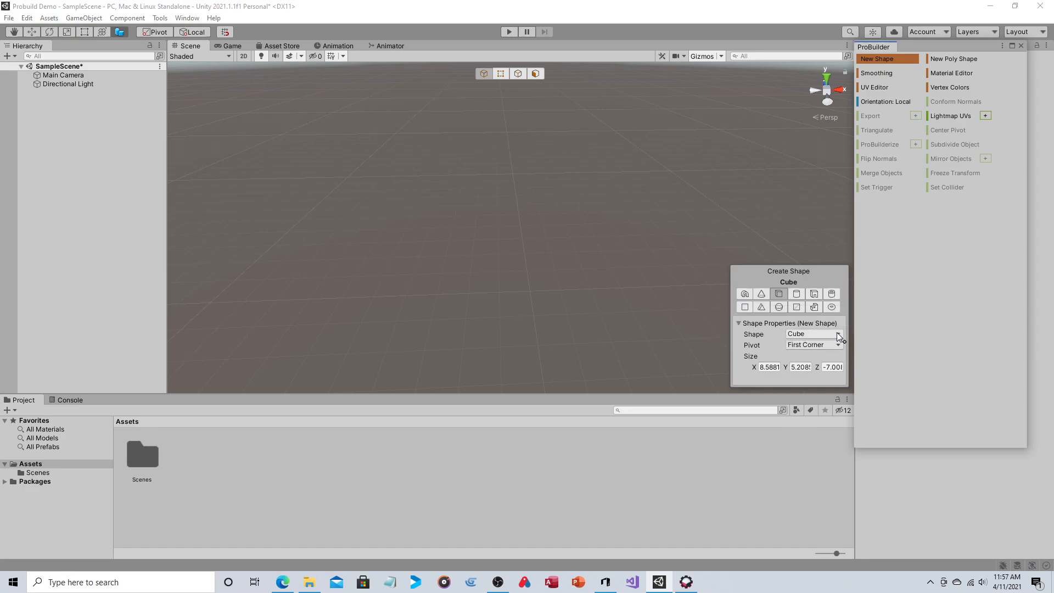
click(814, 334)
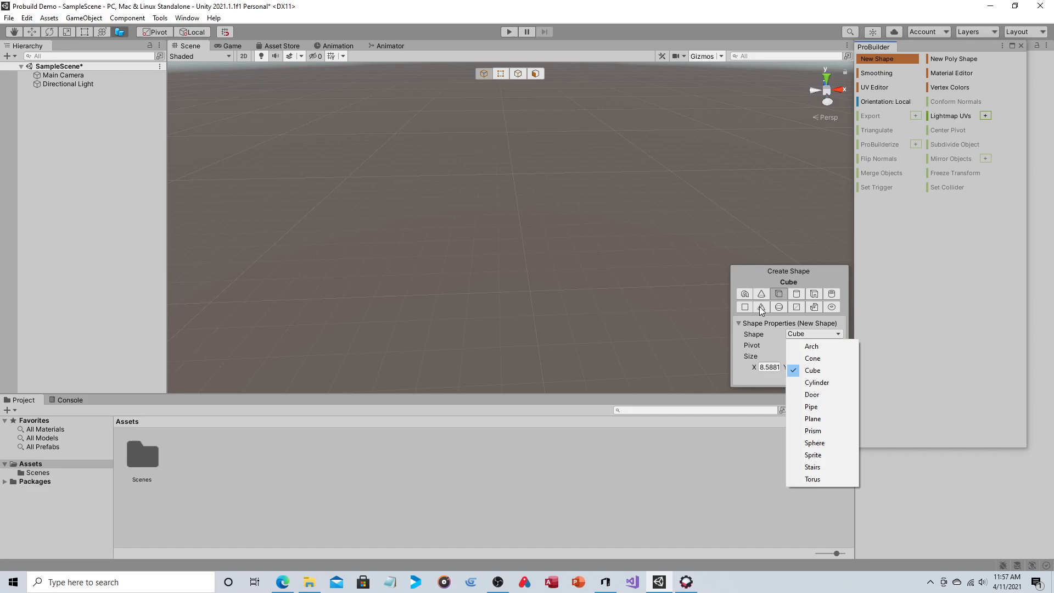
mouse_move(811, 300)
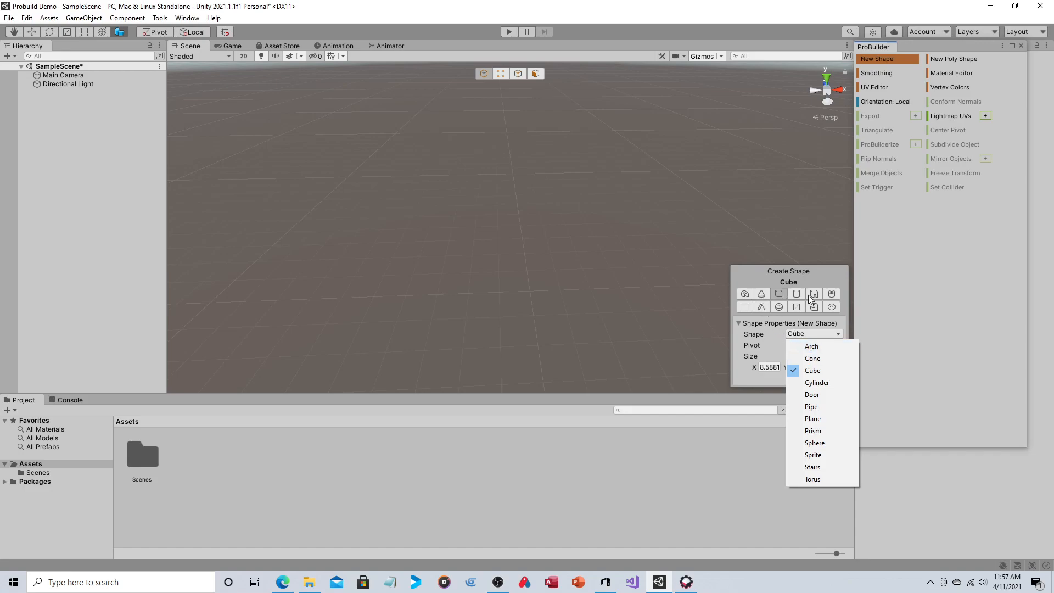
mouse_move(823, 279)
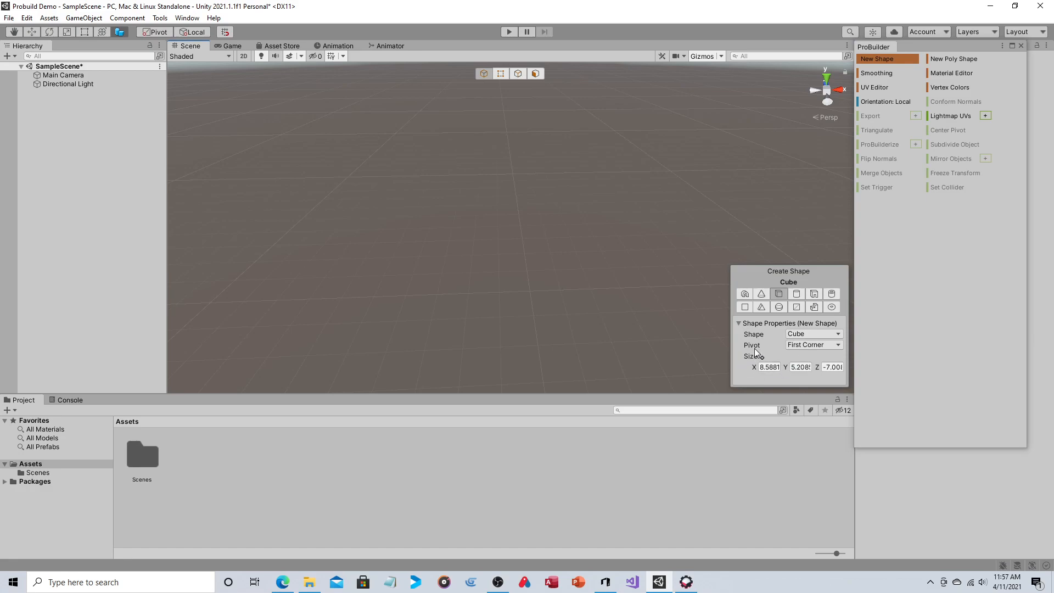
mouse_move(798, 350)
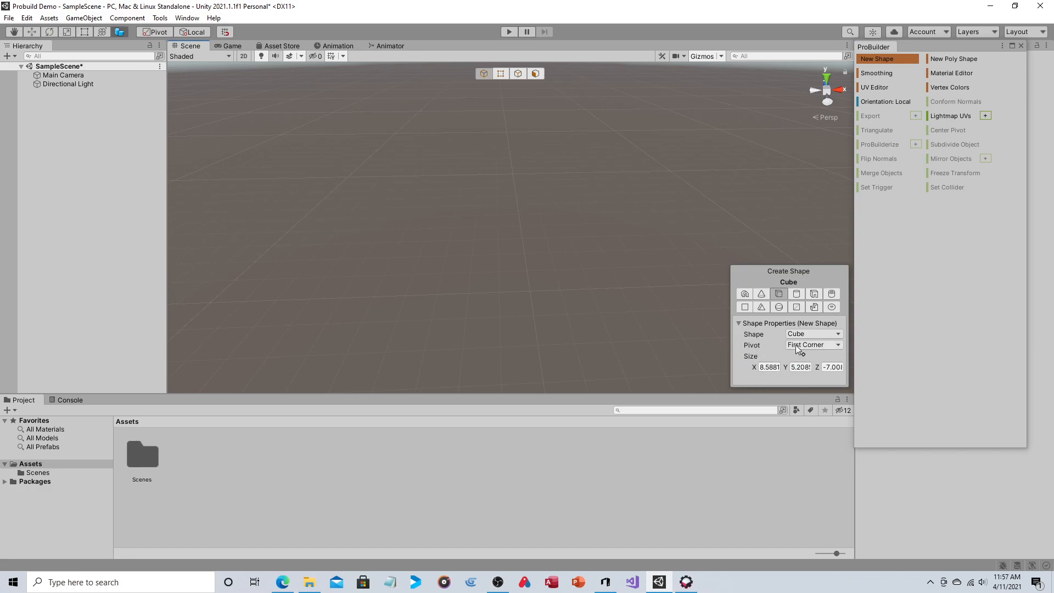
mouse_move(823, 349)
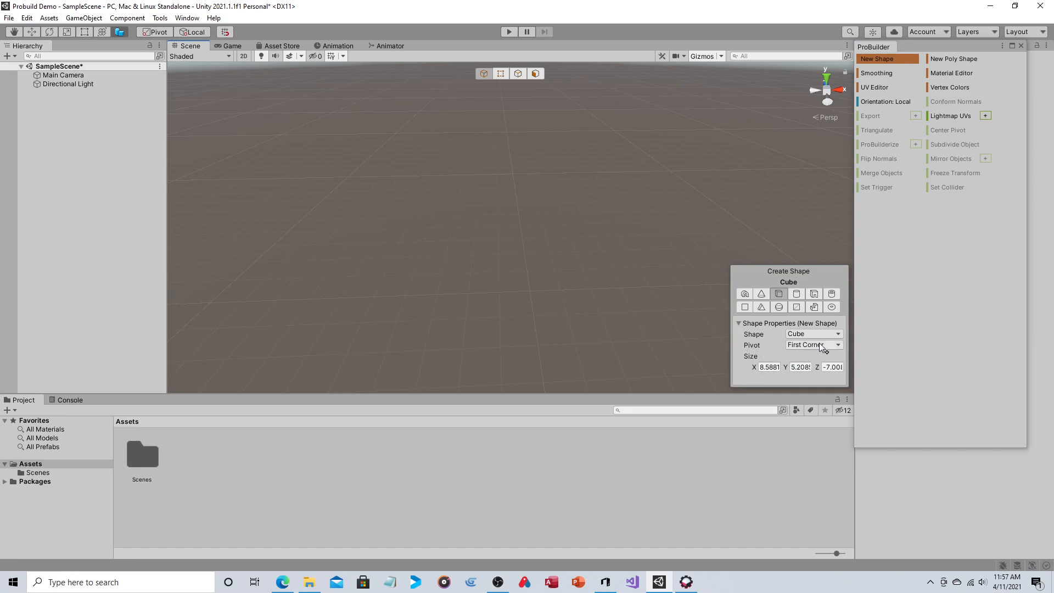
click(814, 344)
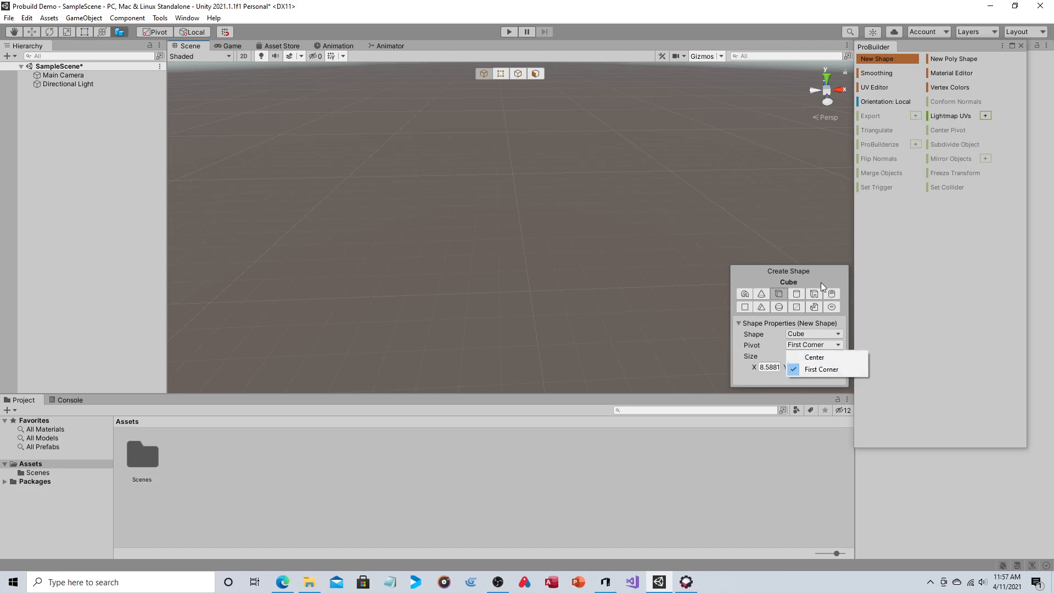
click(822, 369)
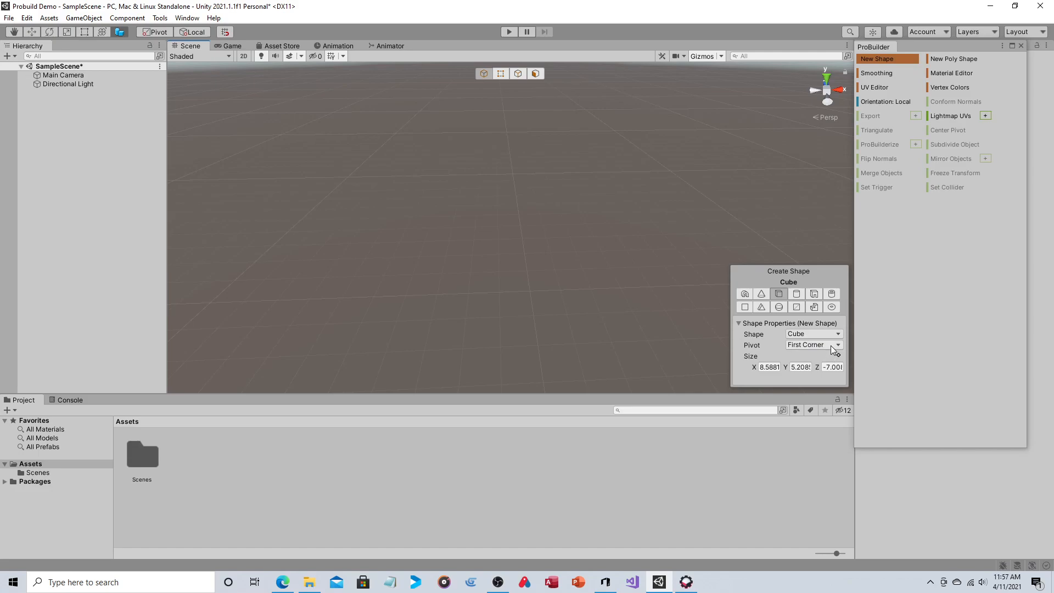
mouse_move(787, 366)
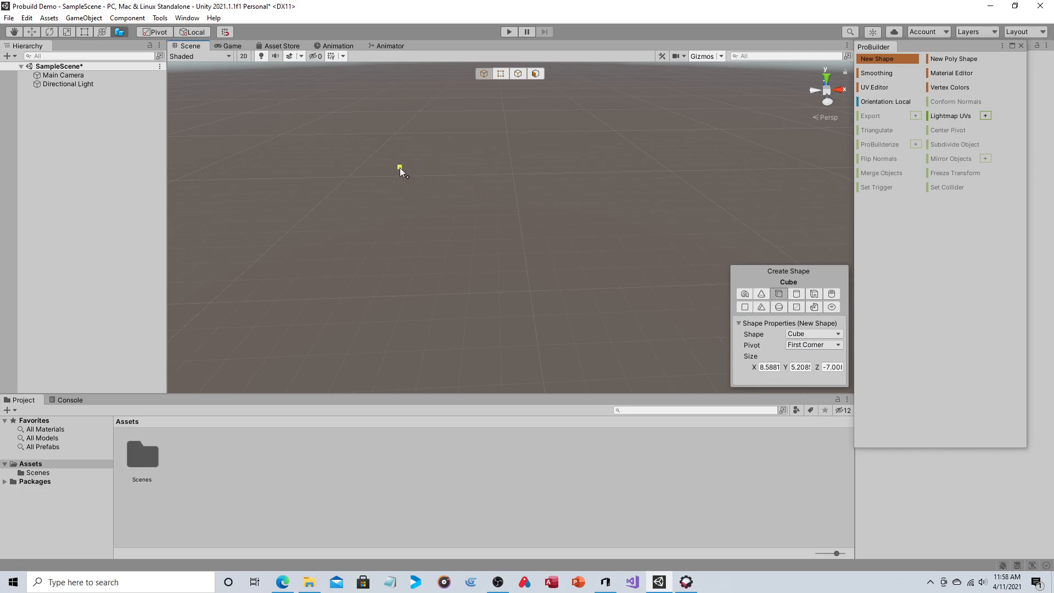
mouse_move(409, 178)
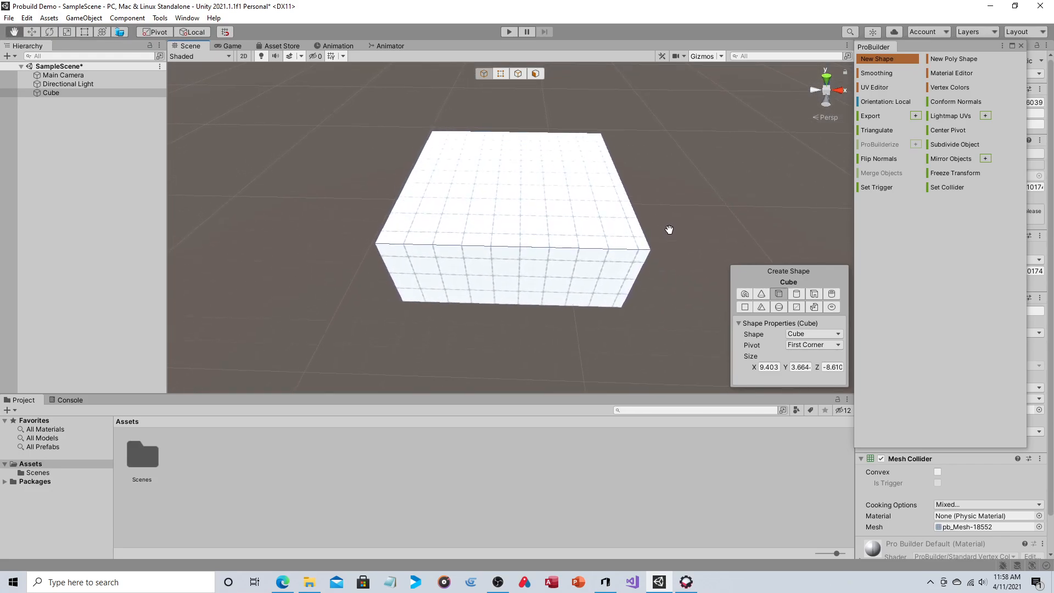
Draw the ProBuilder cube into the scene so it appears in the hierarchy as Cube.
click(669, 229)
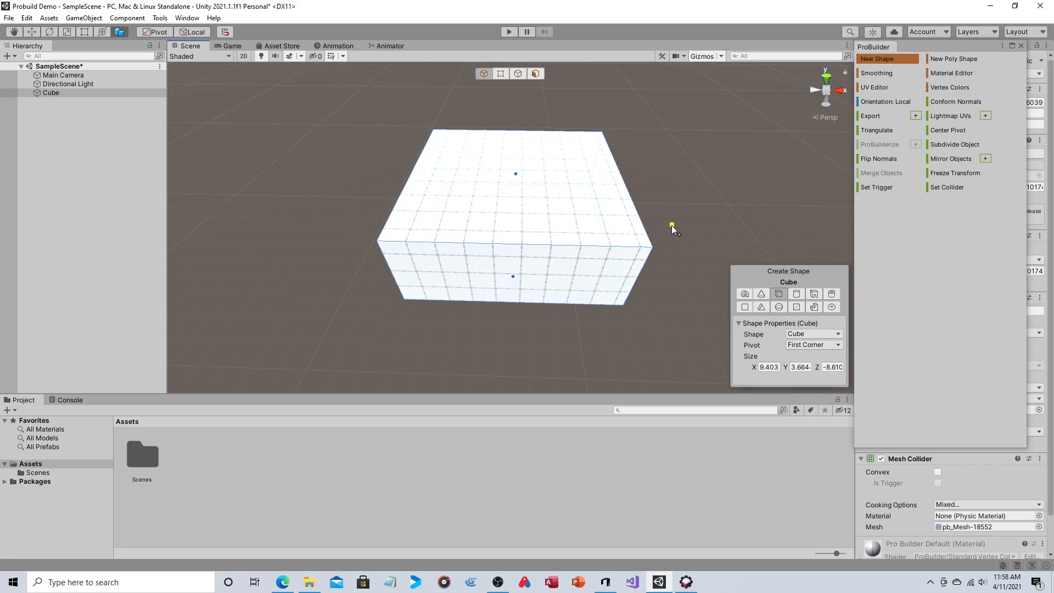
mouse_move(658, 212)
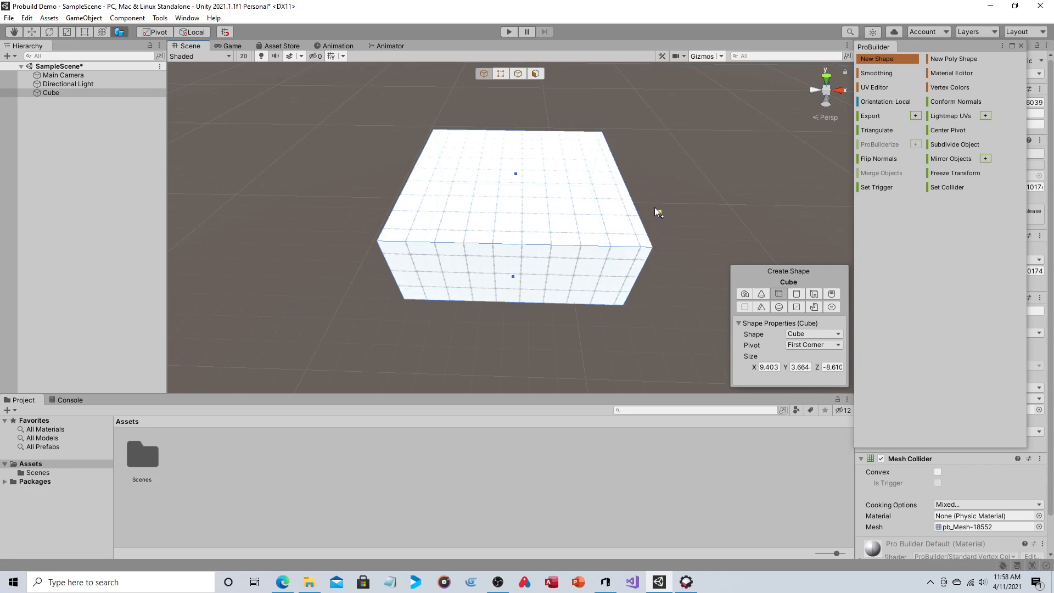
mouse_move(566, 153)
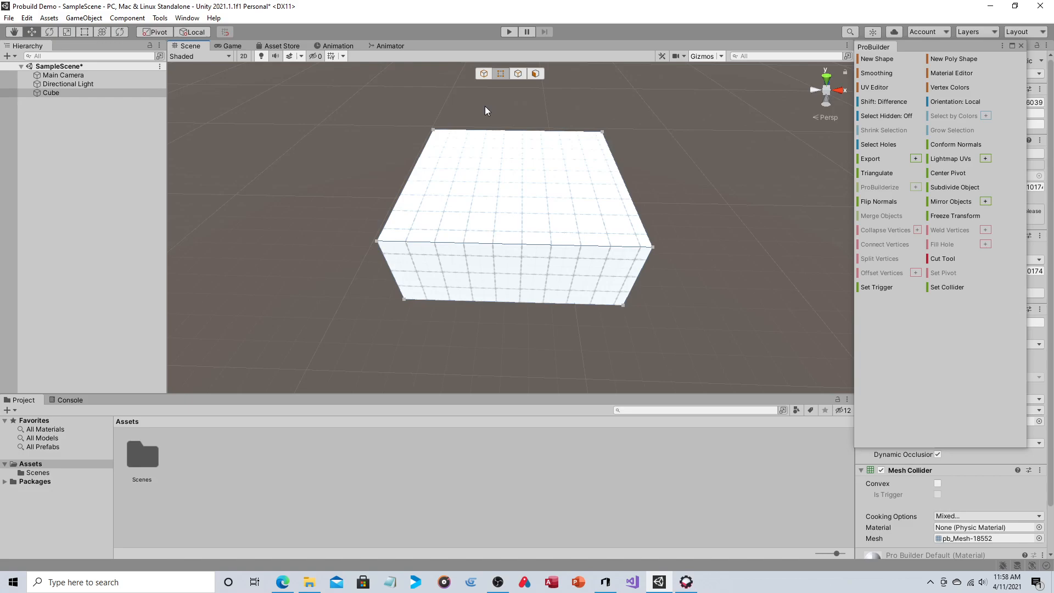
mouse_move(384, 244)
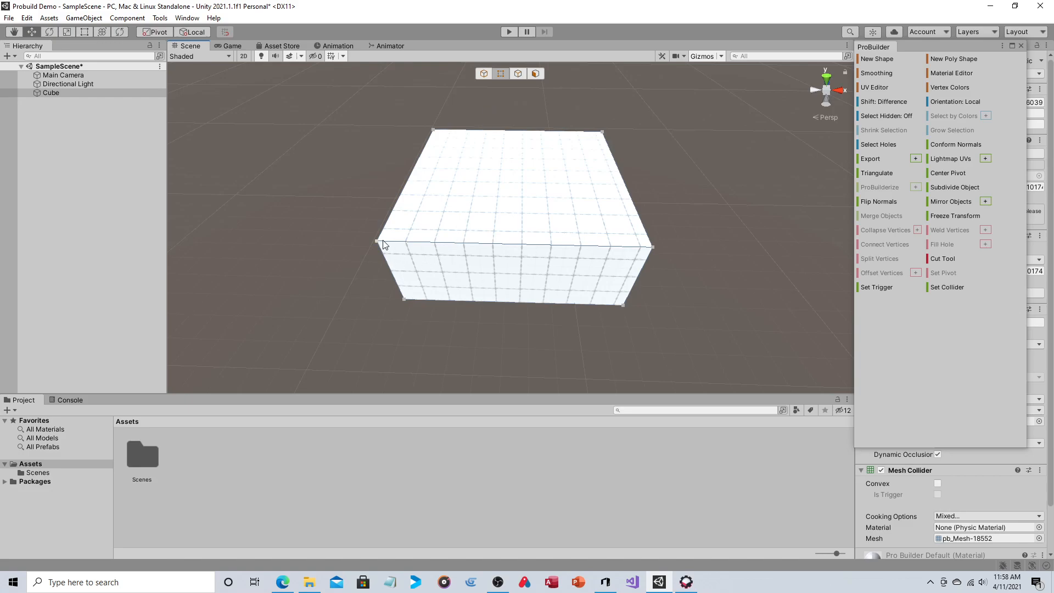
mouse_move(628, 282)
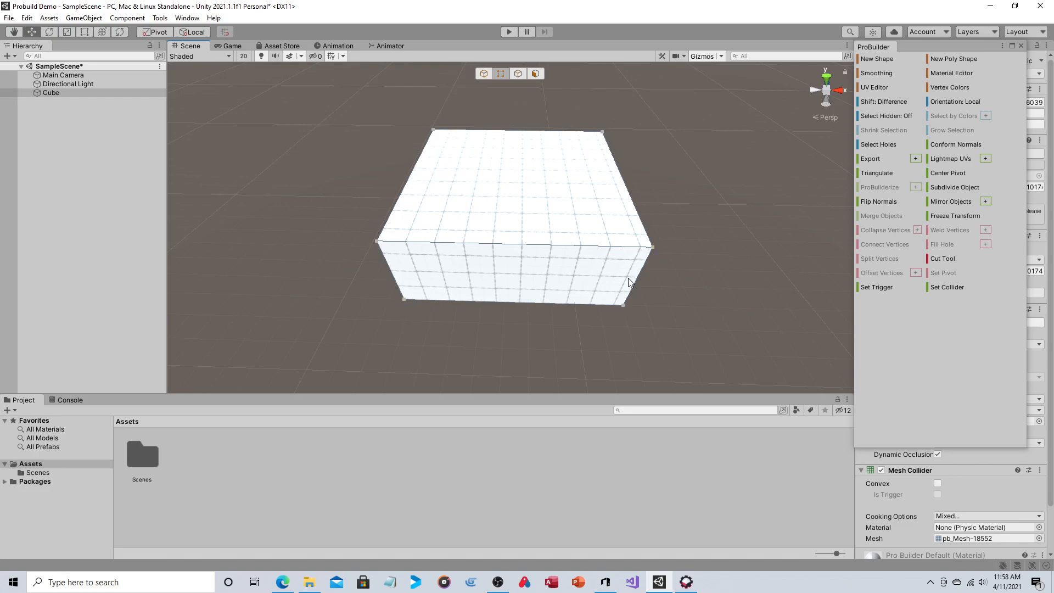
mouse_move(513, 208)
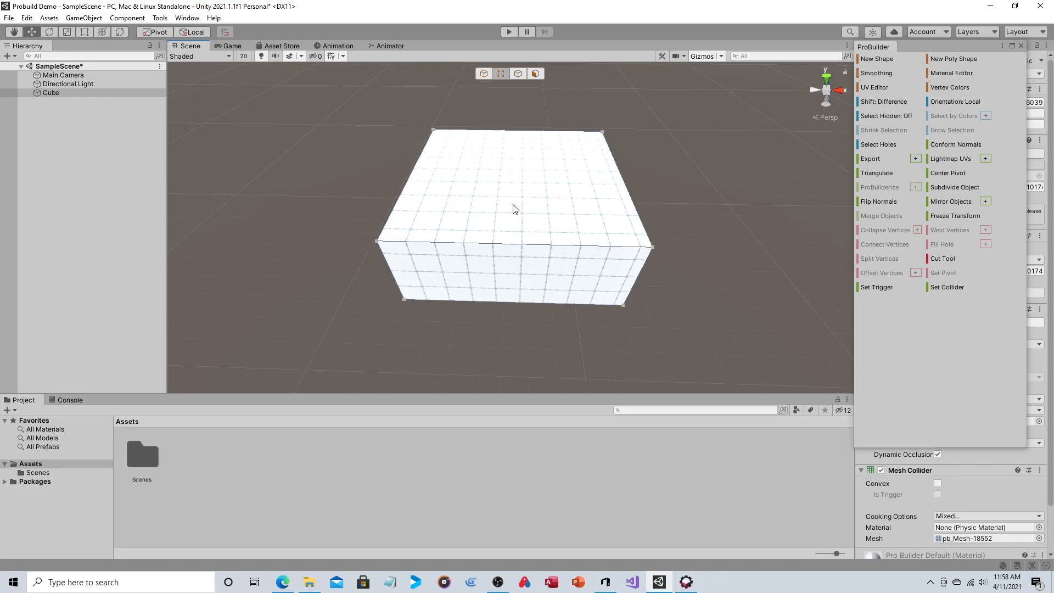
mouse_move(501, 221)
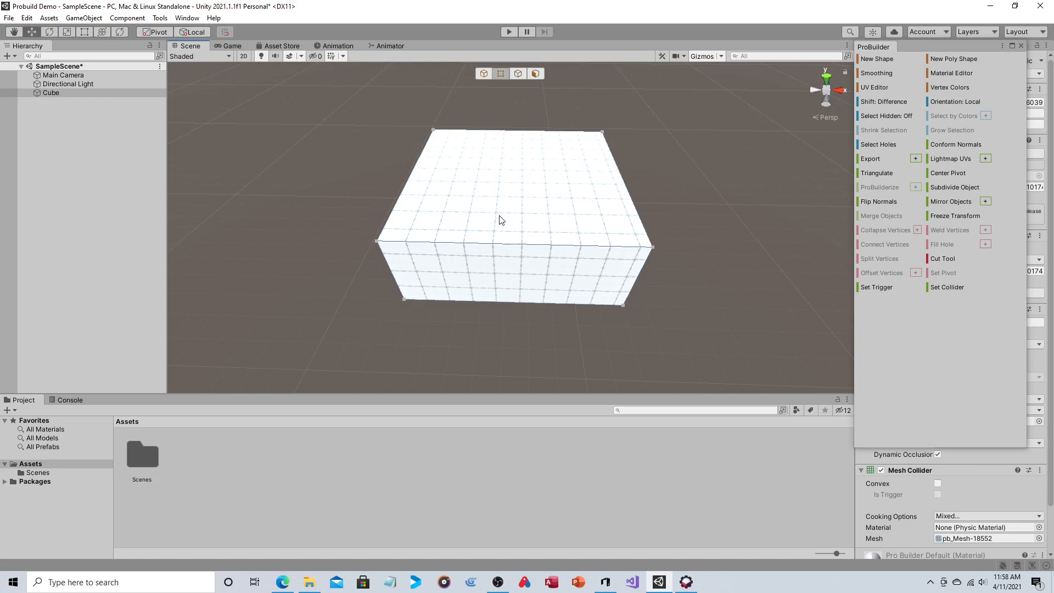
mouse_move(523, 161)
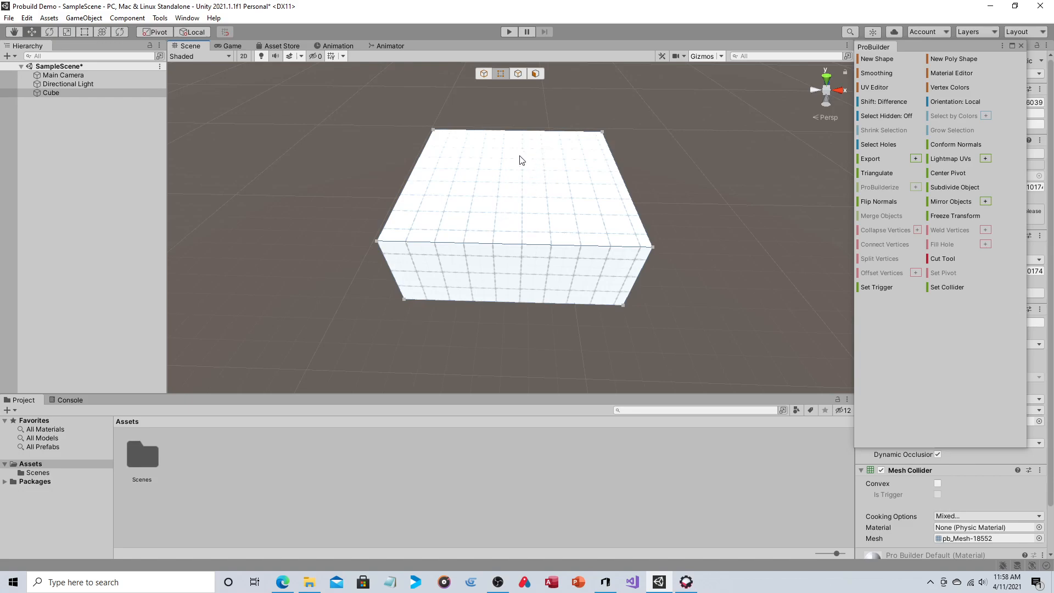
mouse_move(562, 181)
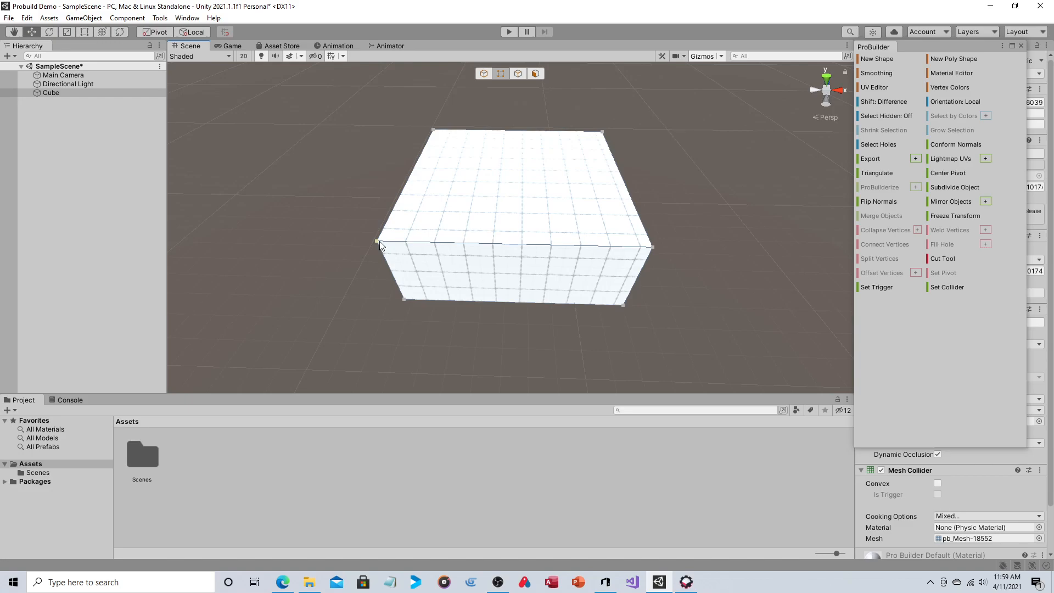
click(378, 244)
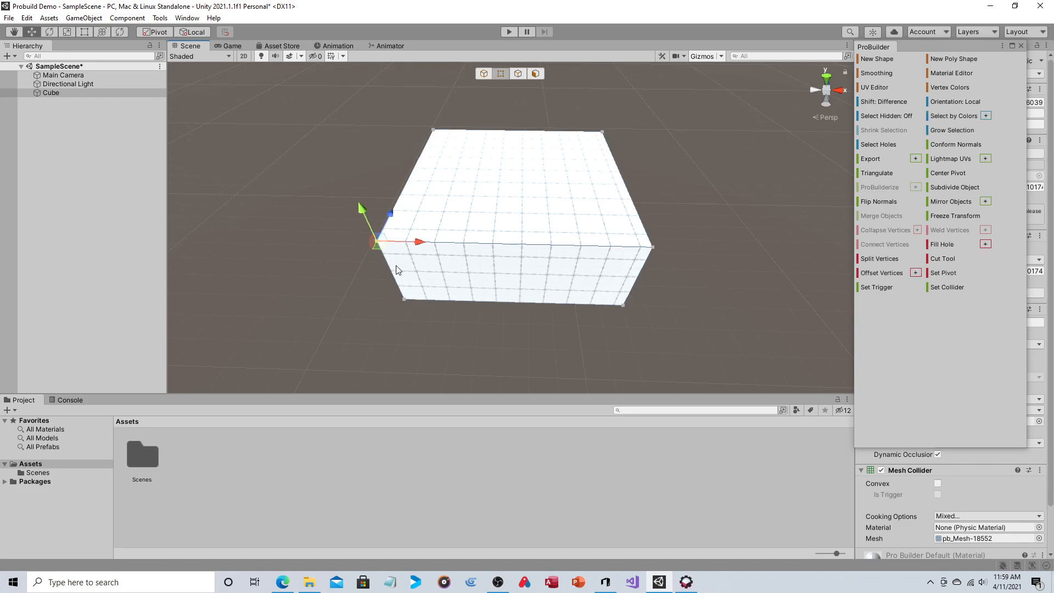
mouse_move(437, 274)
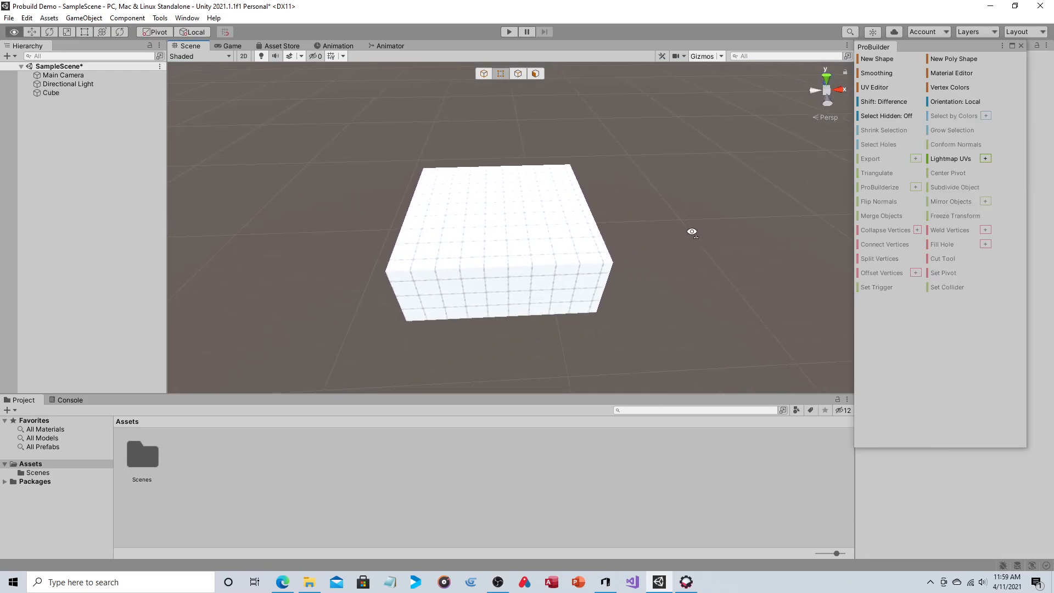
Cycle Object, Vertex and Edge selection modes and select one edge of the box.
click(501, 73)
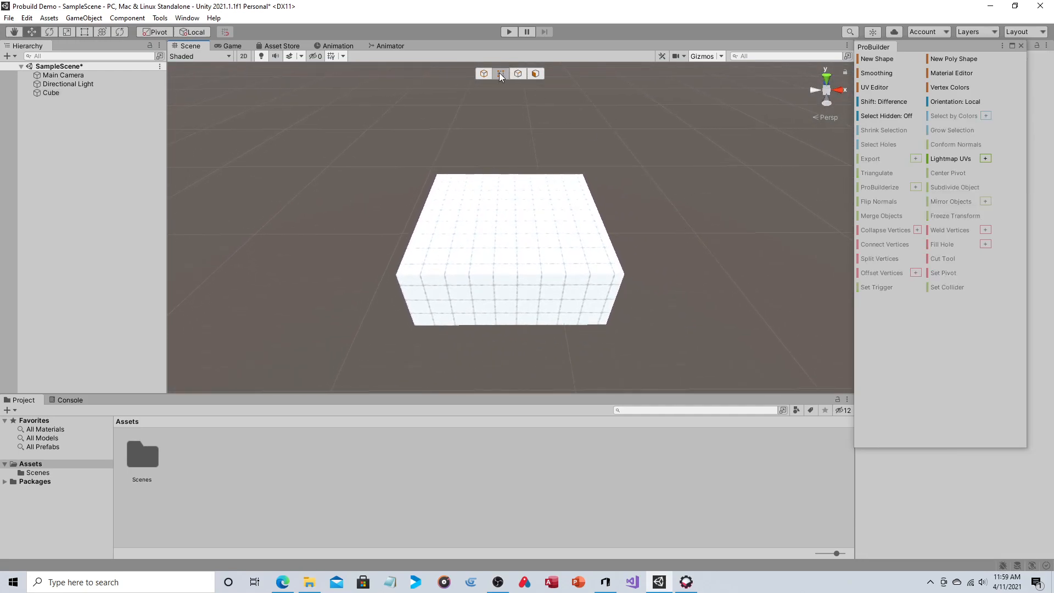
click(501, 74)
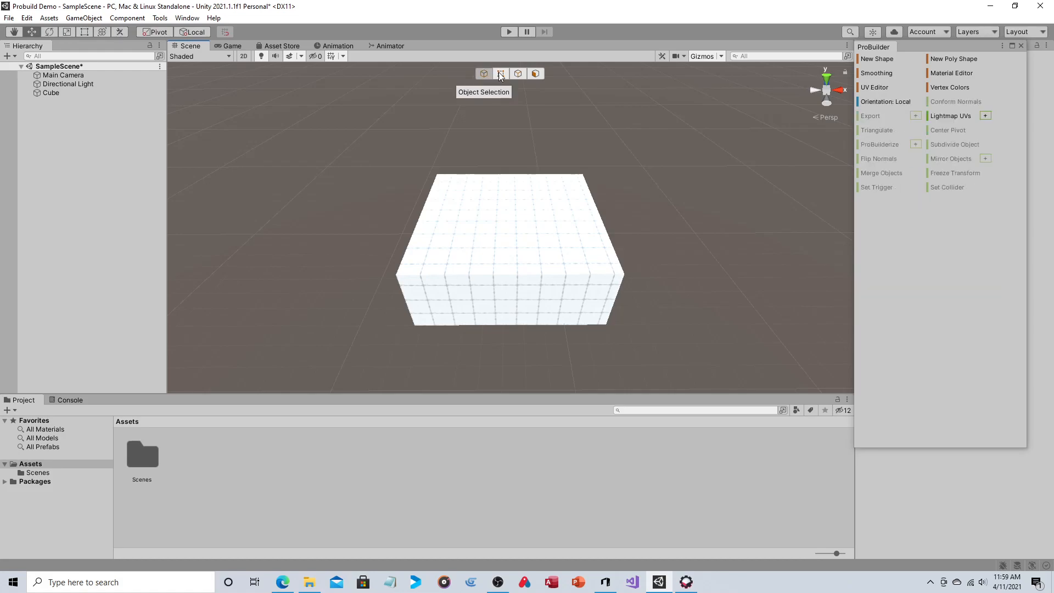
click(517, 73)
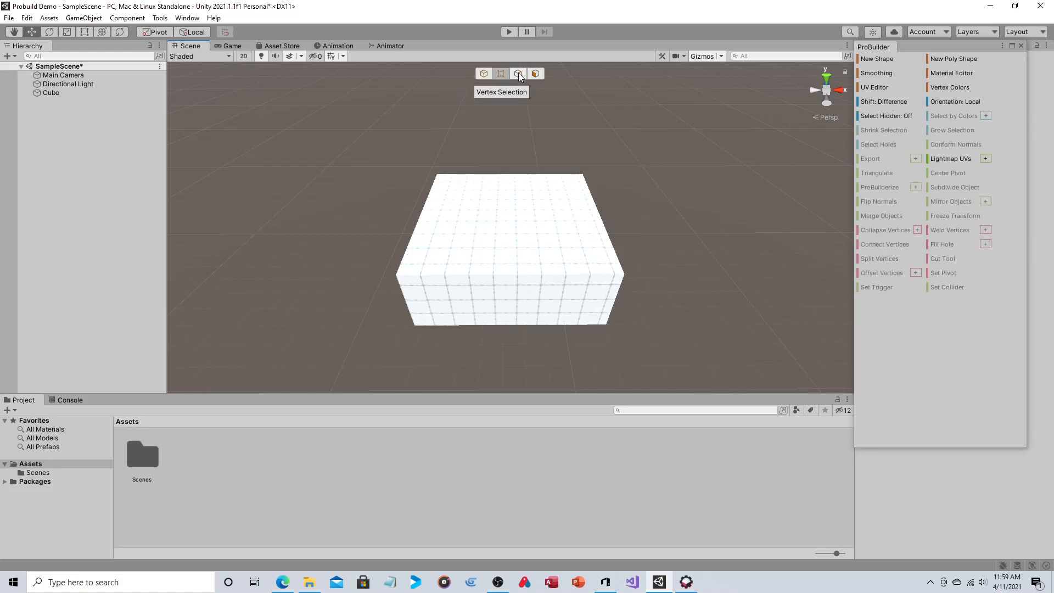
click(518, 74)
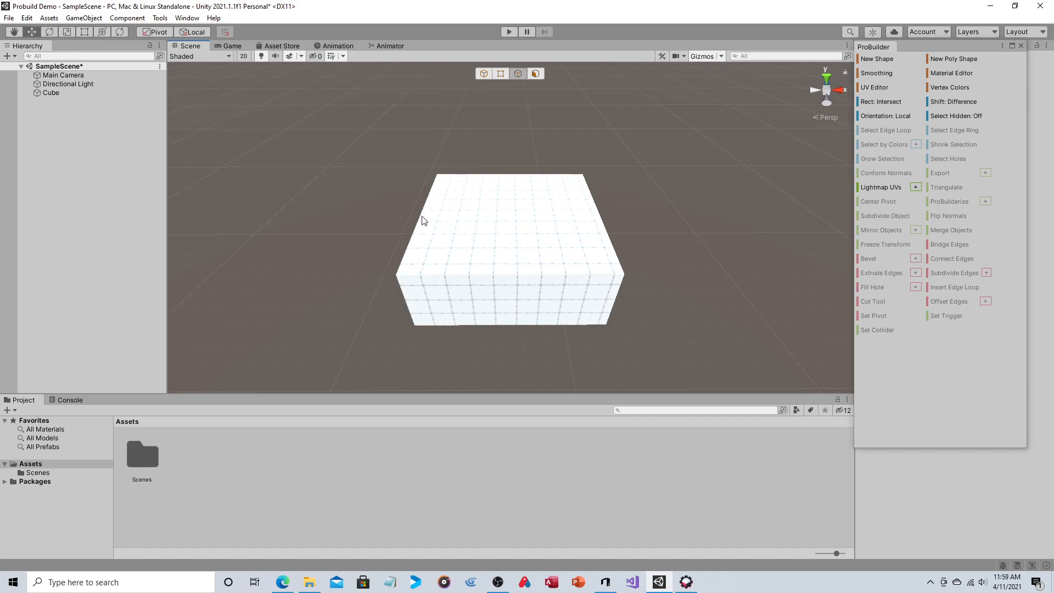
click(507, 250)
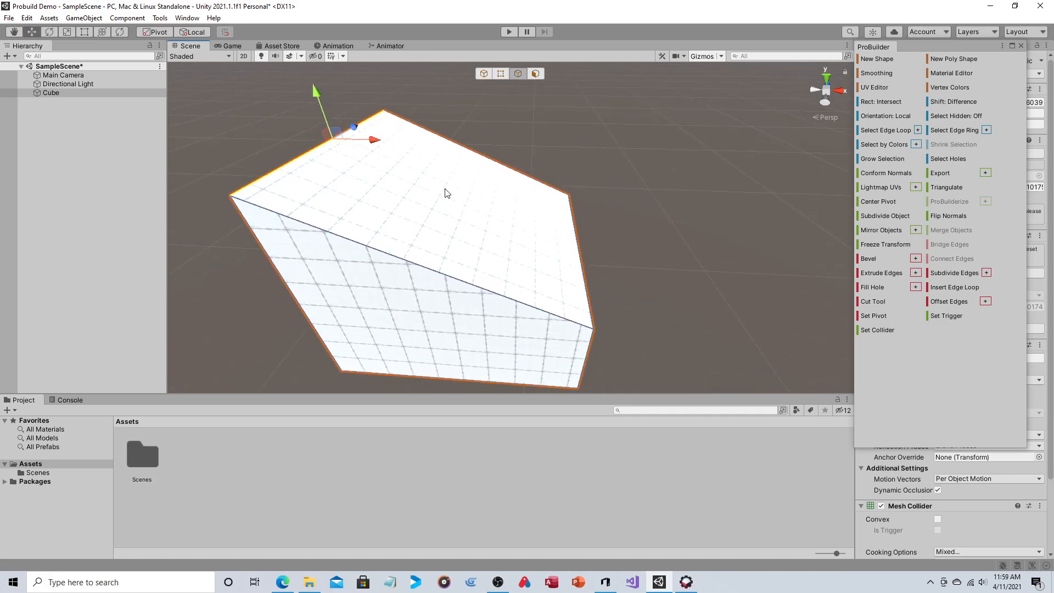
mouse_move(541, 200)
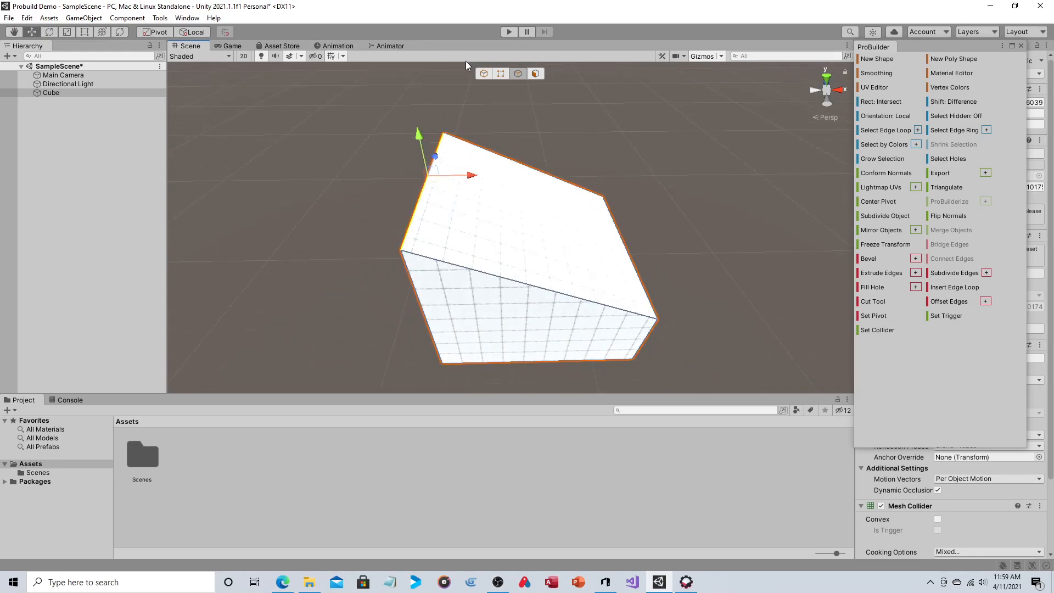
mouse_move(461, 64)
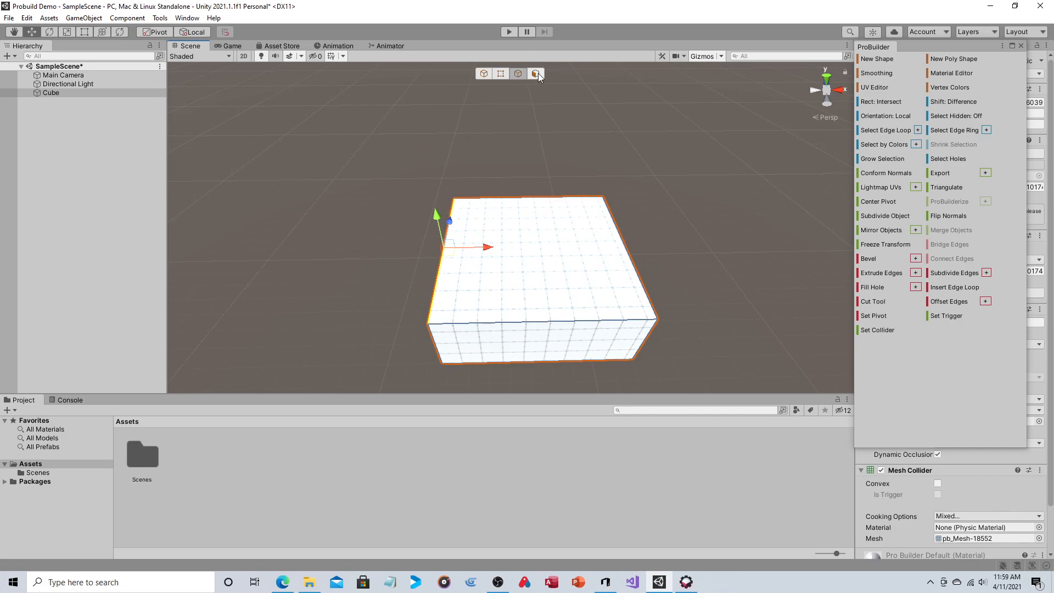
Switch to Face selection and select the box's top face.
click(536, 73)
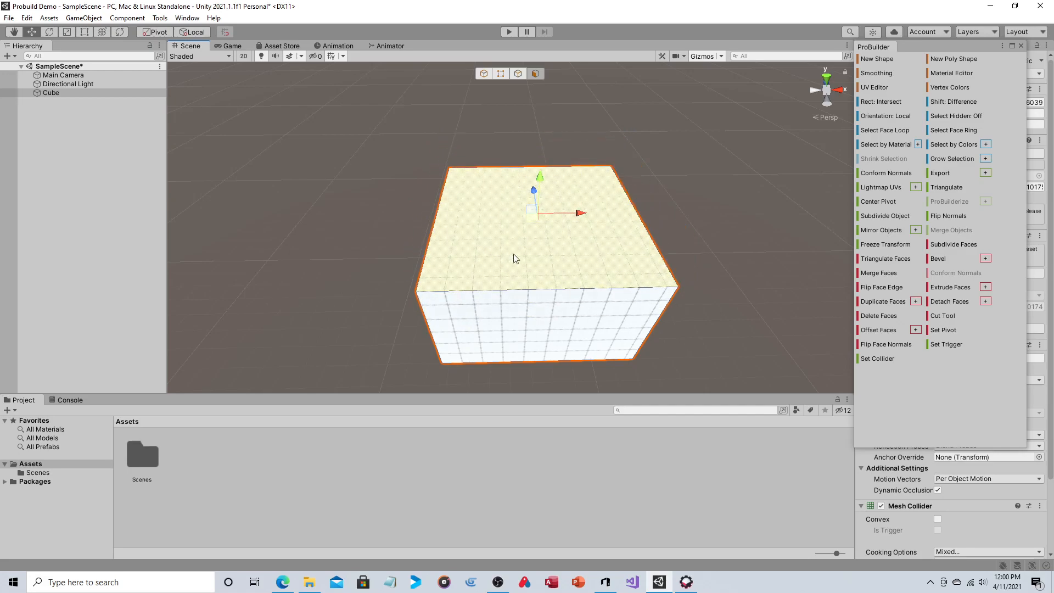
click(27, 18)
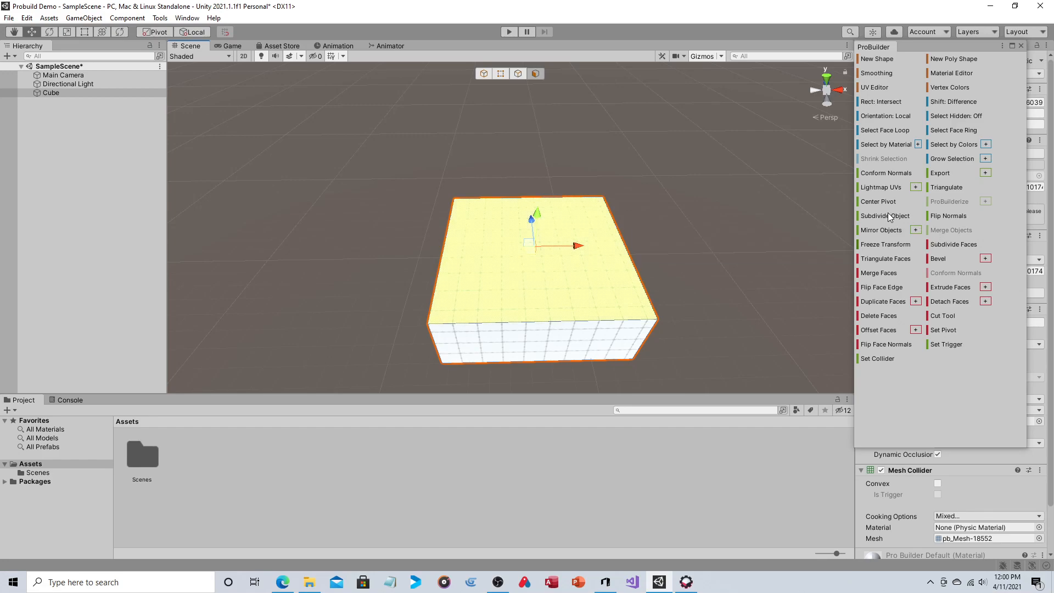
mouse_move(885, 215)
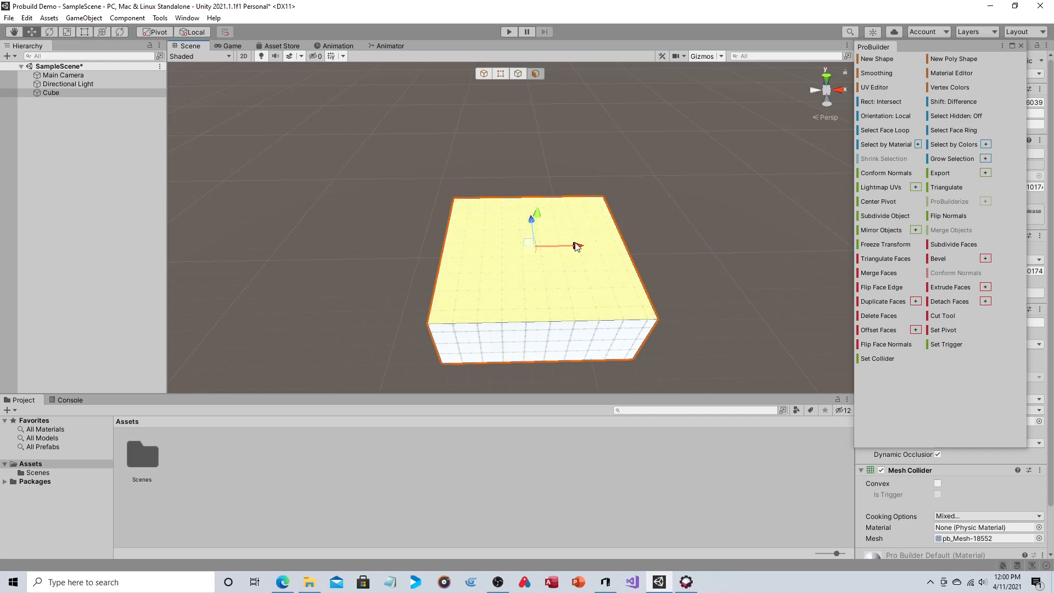
mouse_move(884, 221)
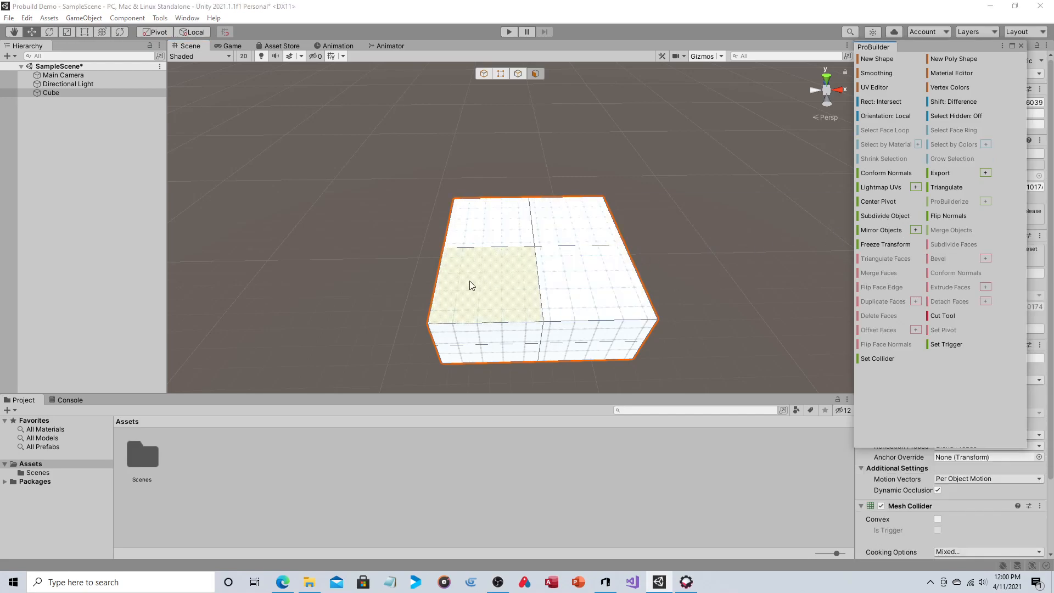
click(565, 283)
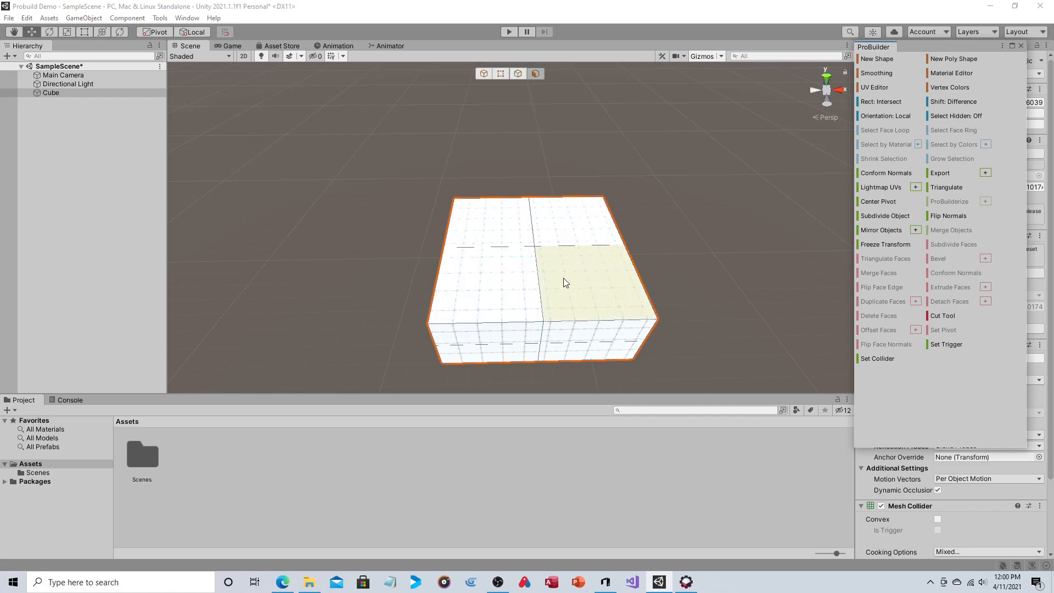
click(501, 73)
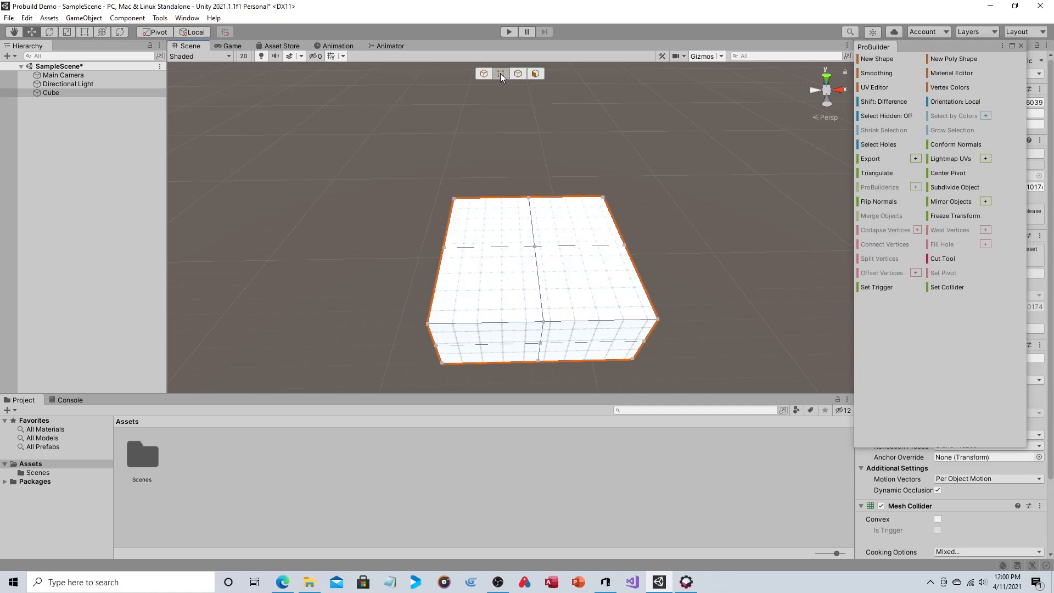
click(501, 74)
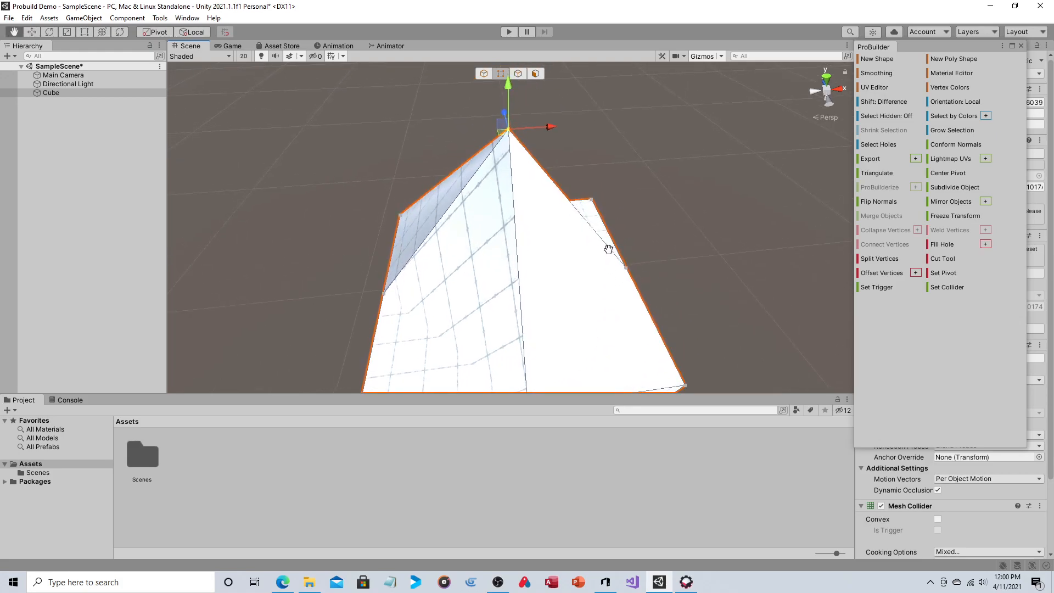
mouse_move(609, 149)
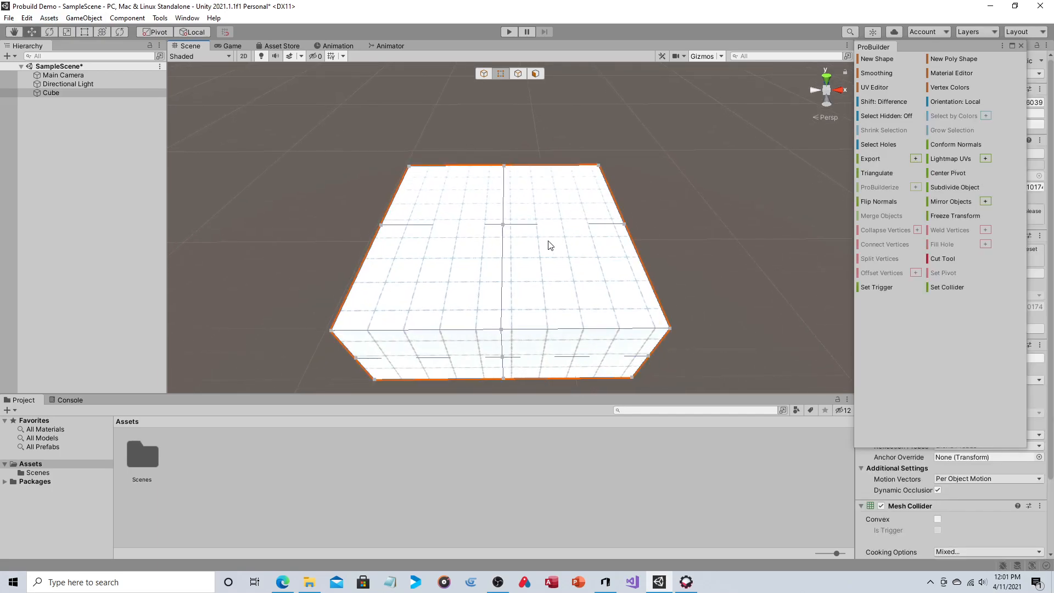
mouse_move(545, 248)
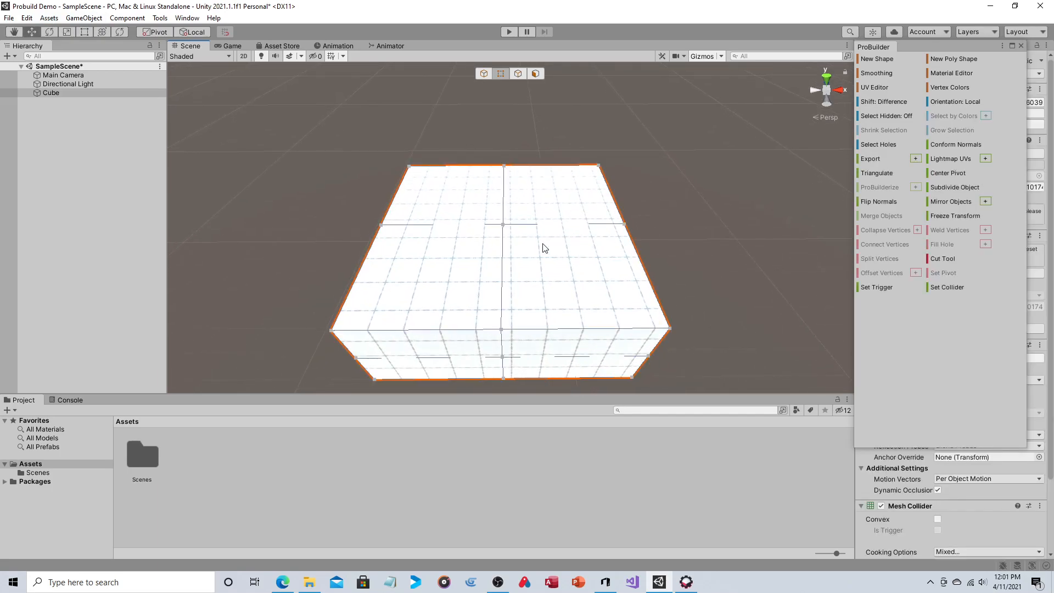
Toggle between Vertex and Edge selection modes, ending in Edge mode with nothing selected.
click(518, 73)
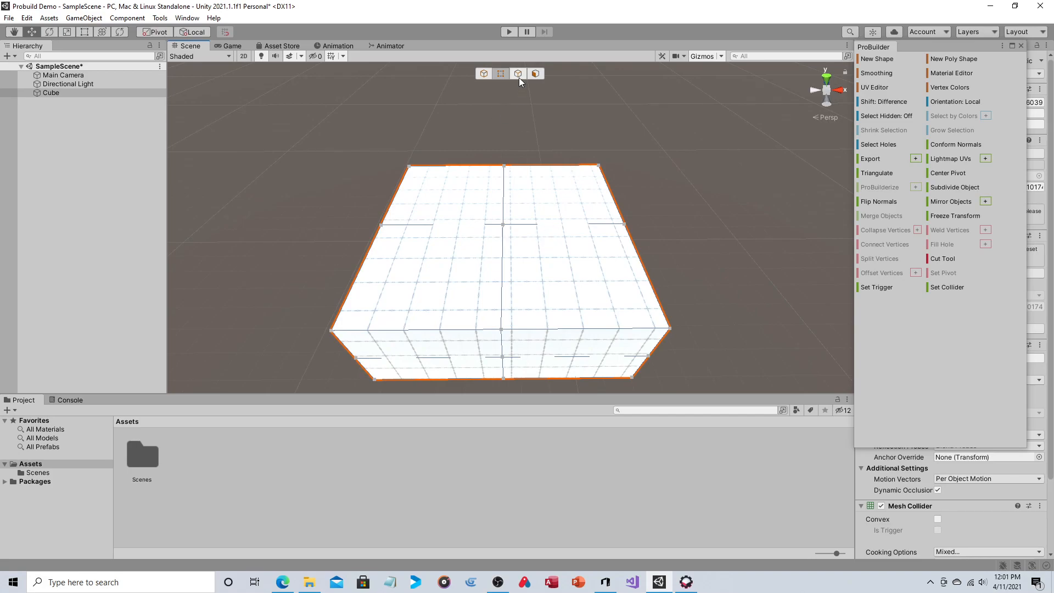
click(535, 73)
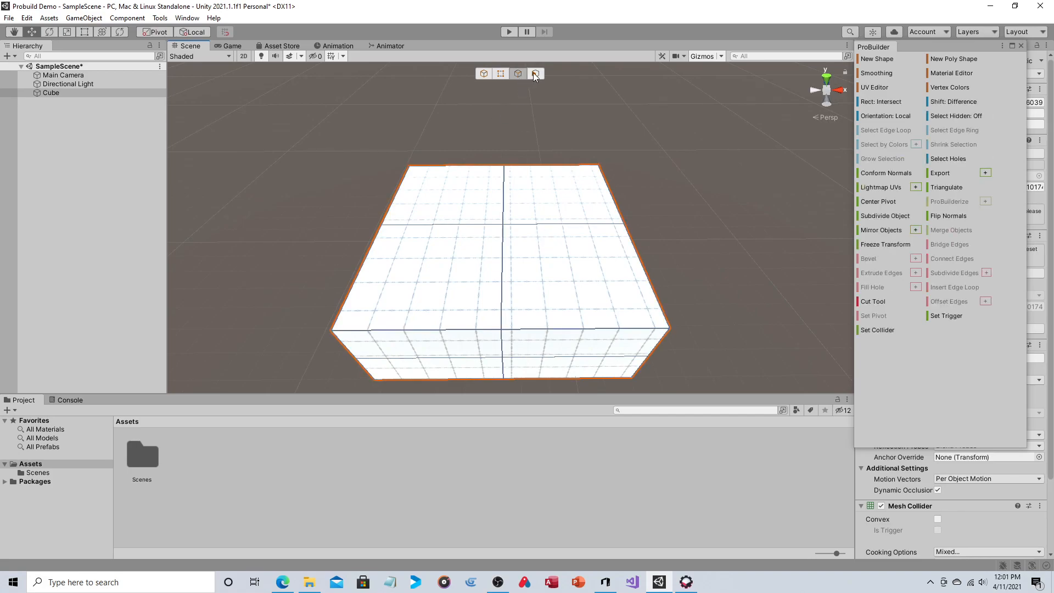
click(518, 74)
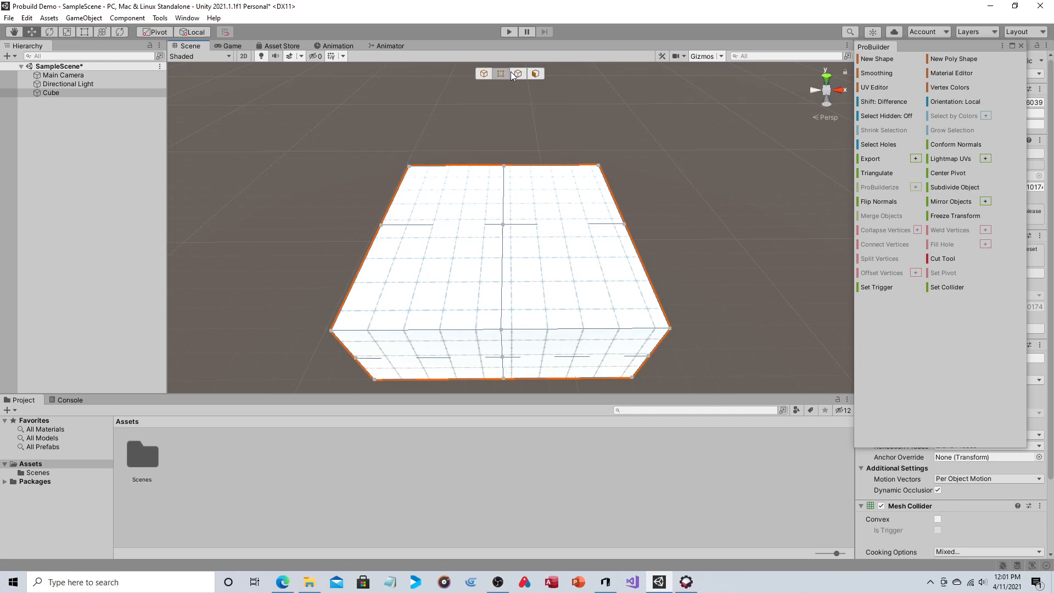
click(518, 73)
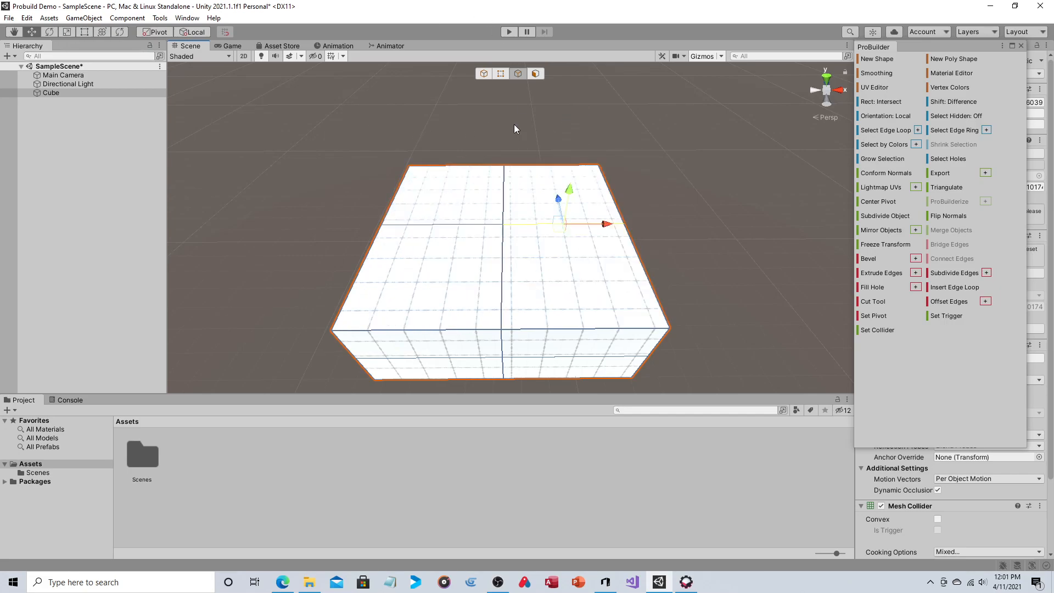
click(530, 196)
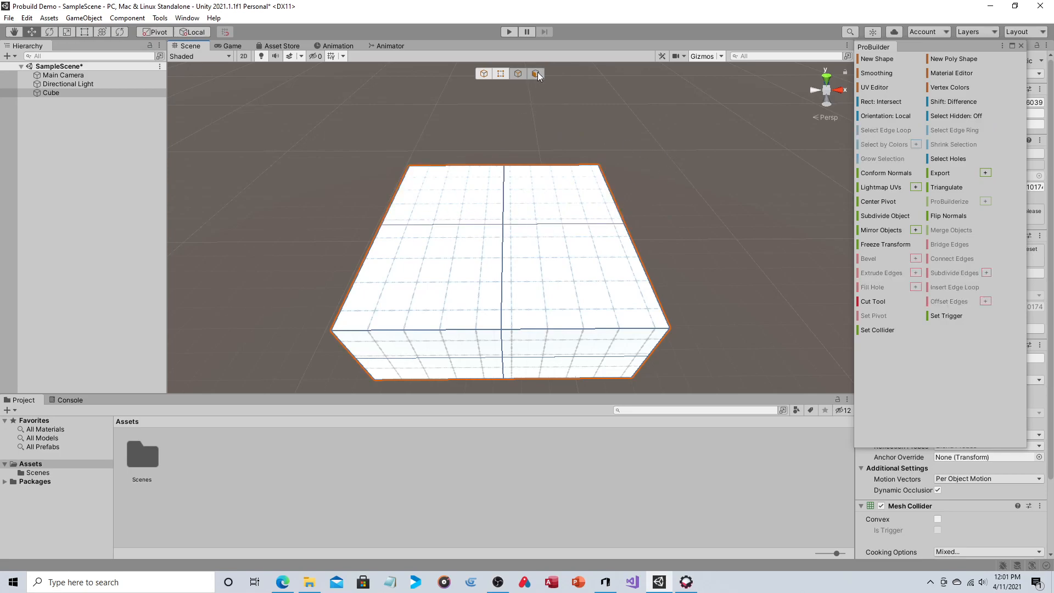
click(536, 73)
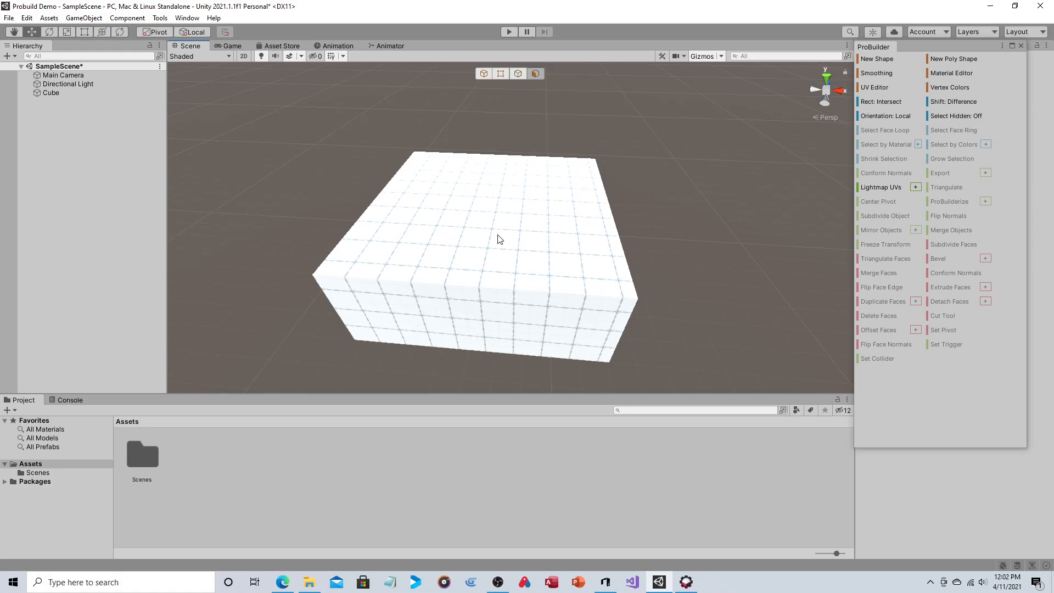
mouse_move(625, 225)
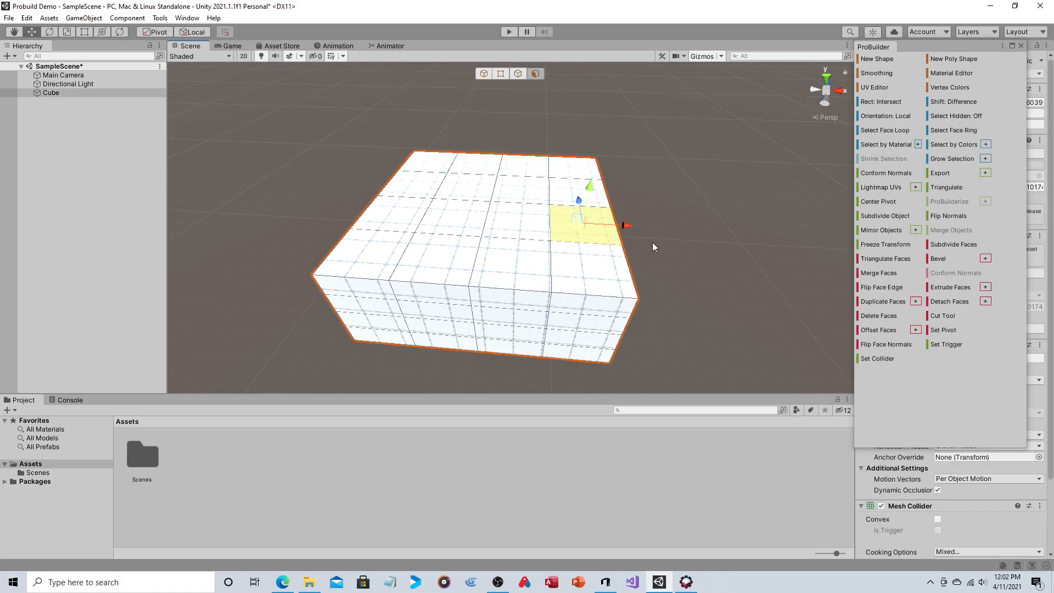
mouse_move(885, 215)
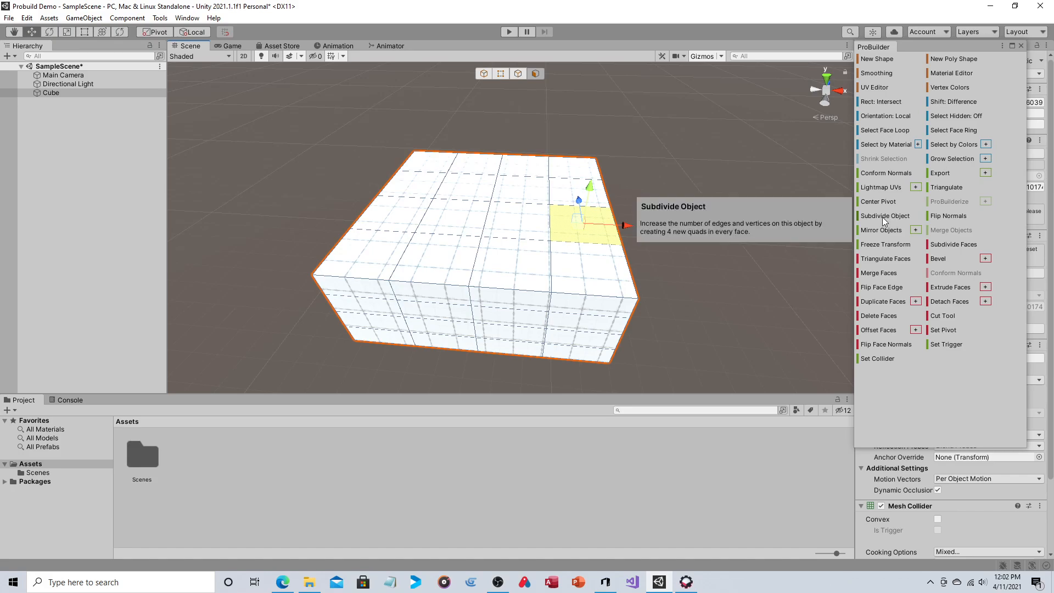
mouse_move(731, 220)
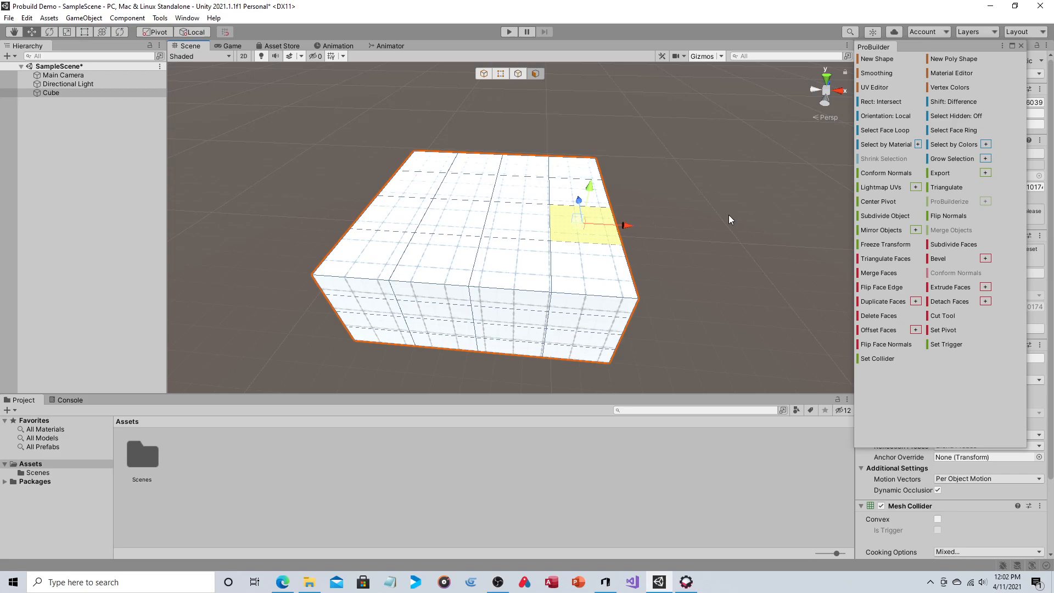
mouse_move(878, 273)
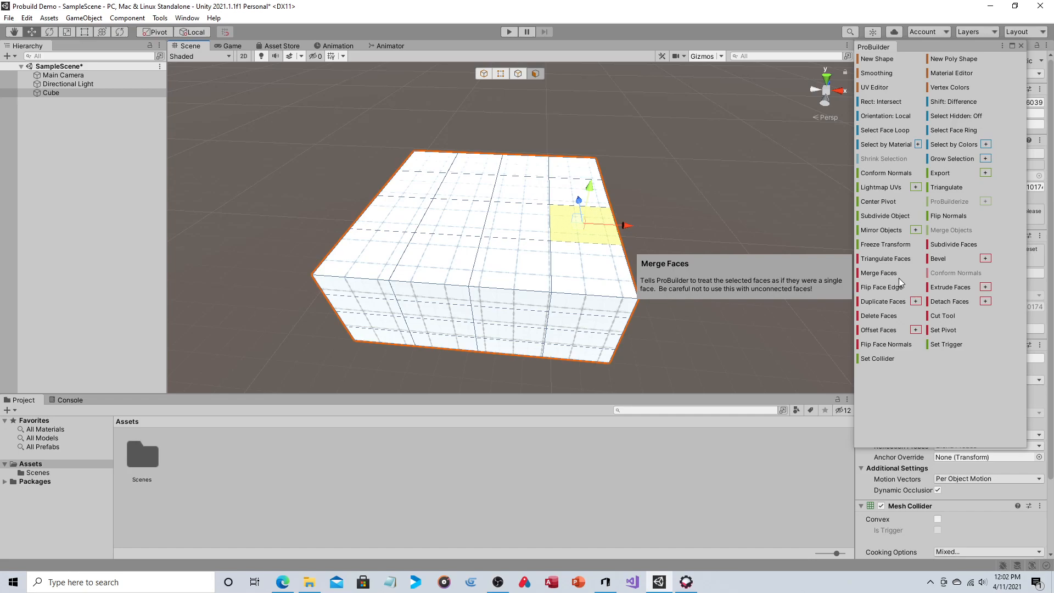
mouse_move(693, 269)
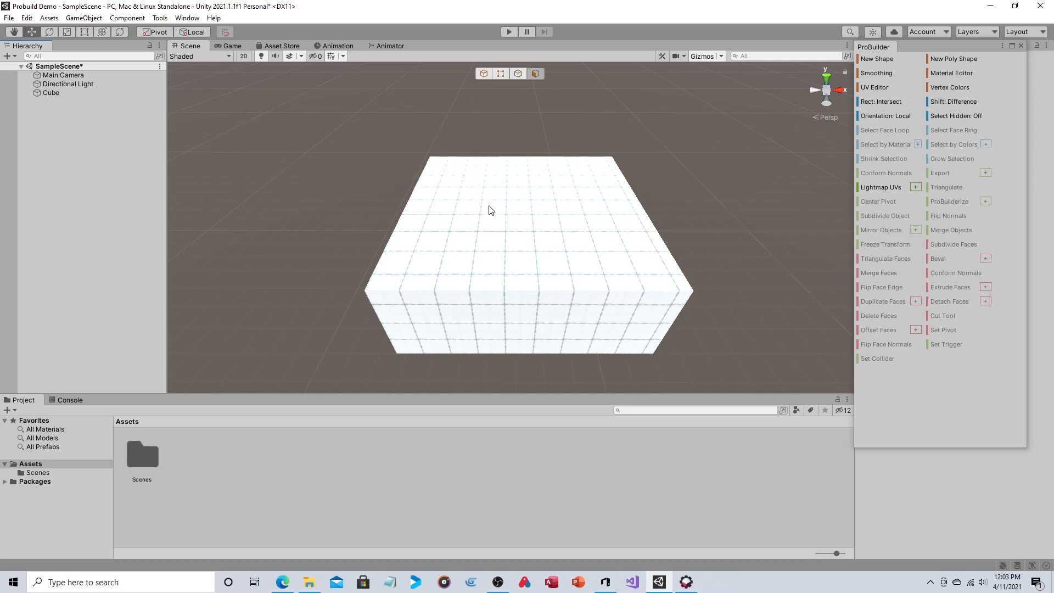
Select faces on the cube's top, then switch to Edge selection.
click(491, 215)
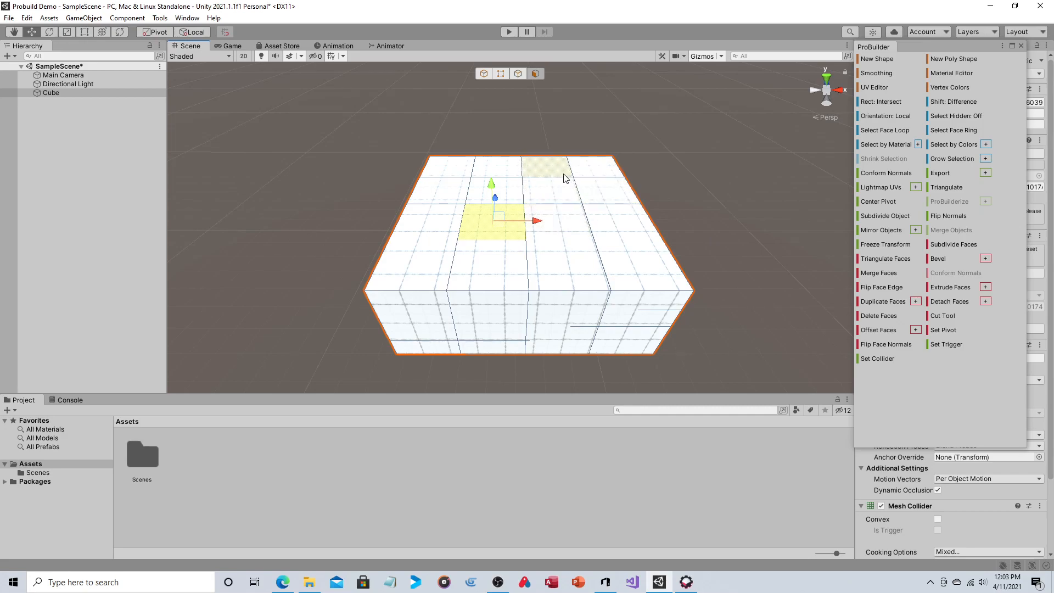
click(525, 212)
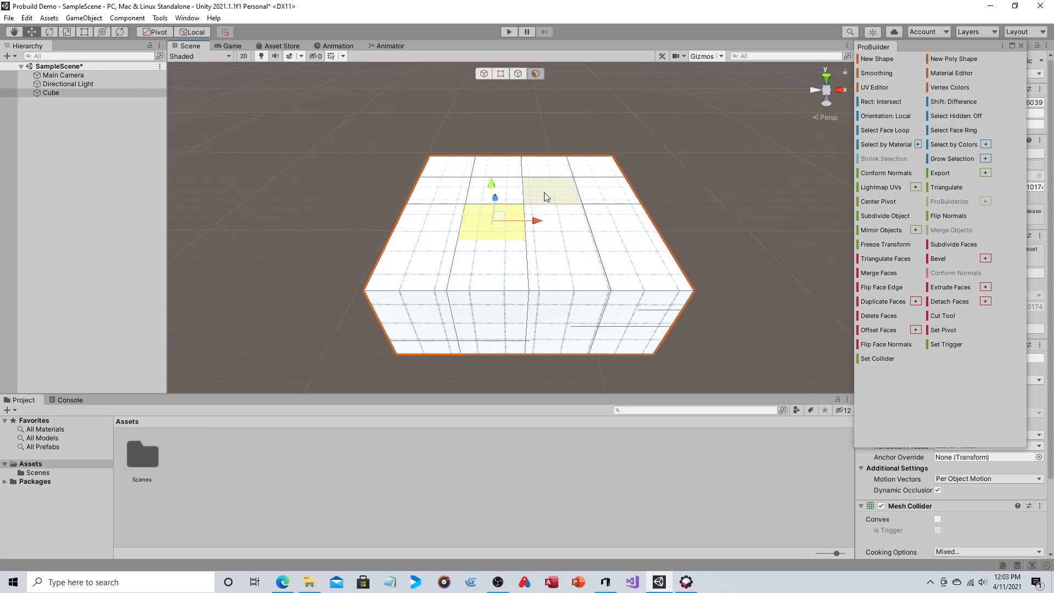
click(592, 229)
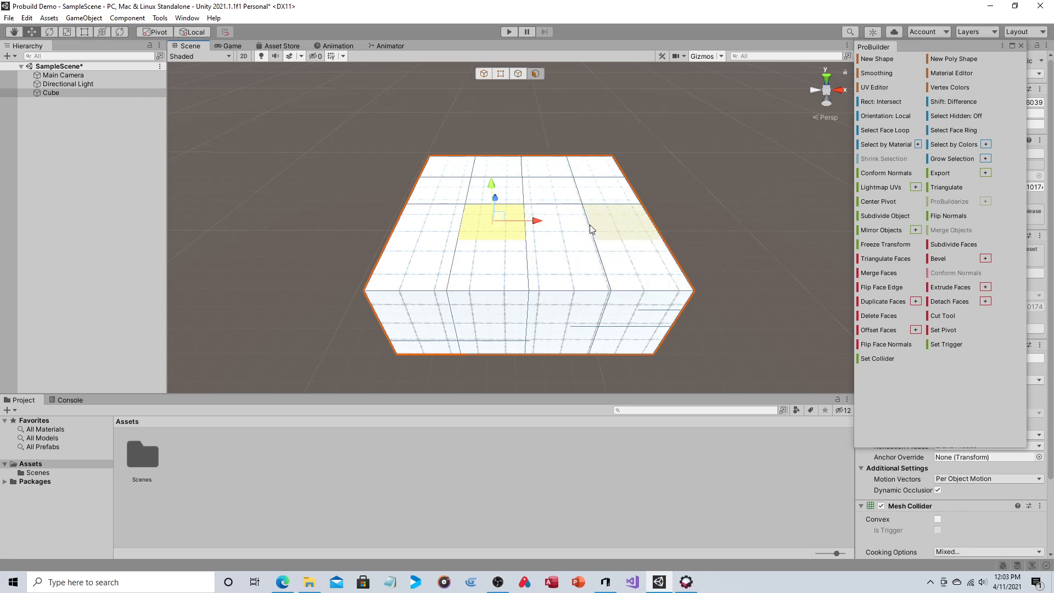
click(501, 74)
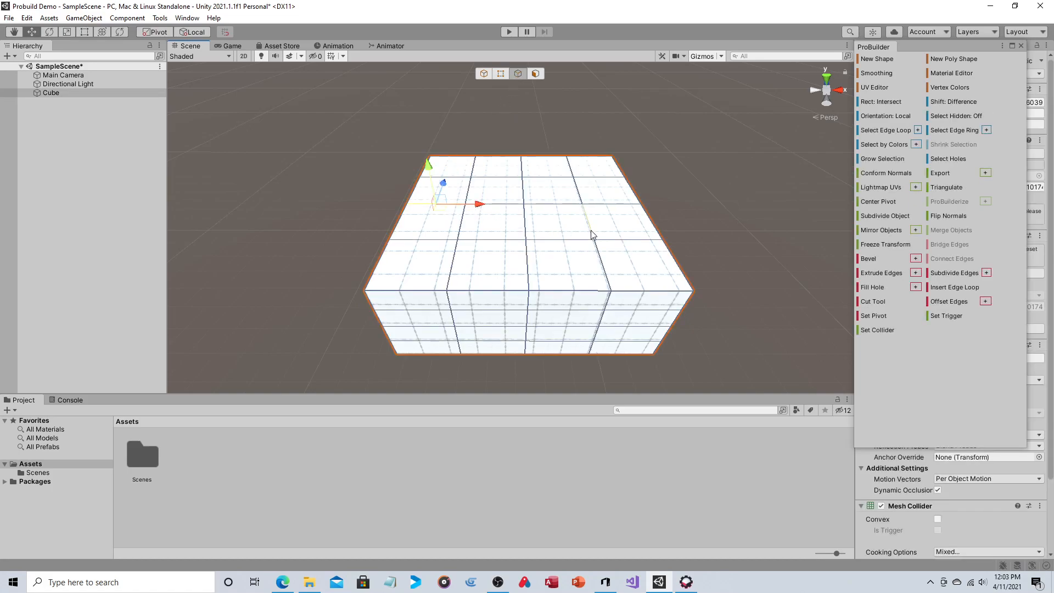
Raise a top edge along Y into a slanted ridge, then select the Cube in the hierarchy.
click(594, 202)
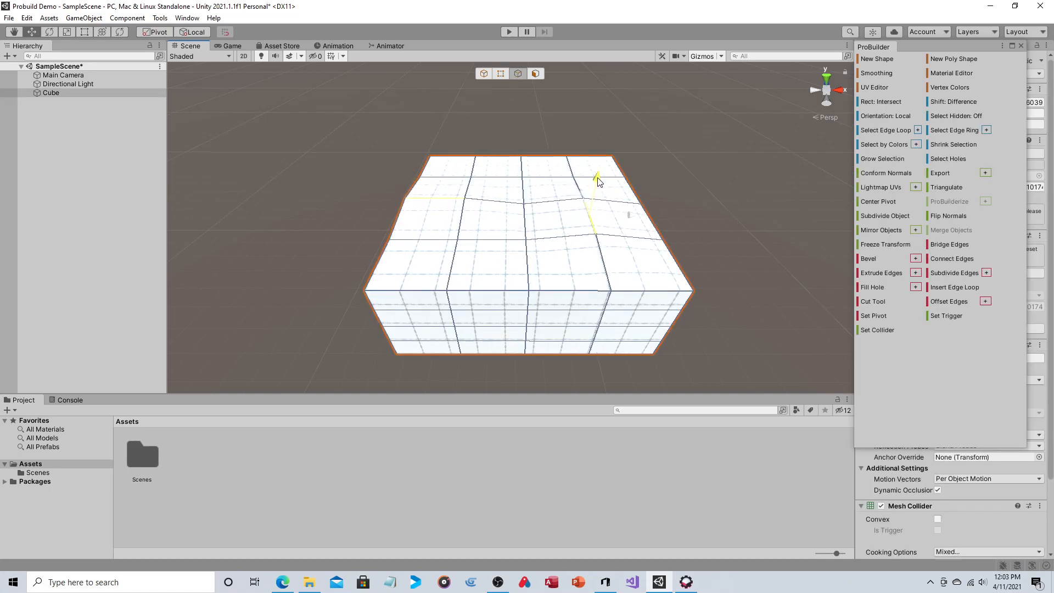
click(595, 172)
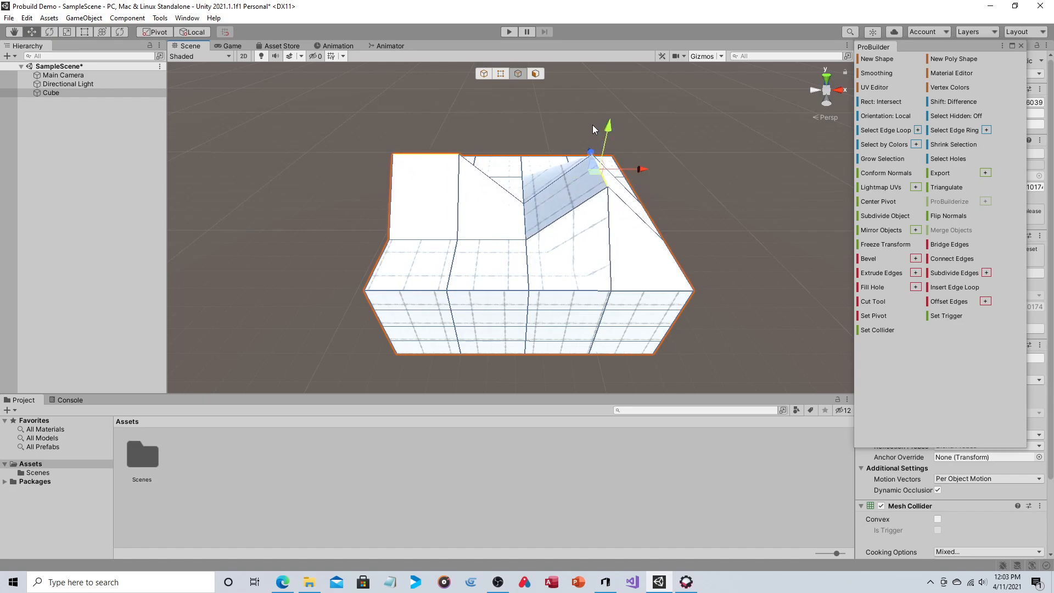
mouse_move(451, 117)
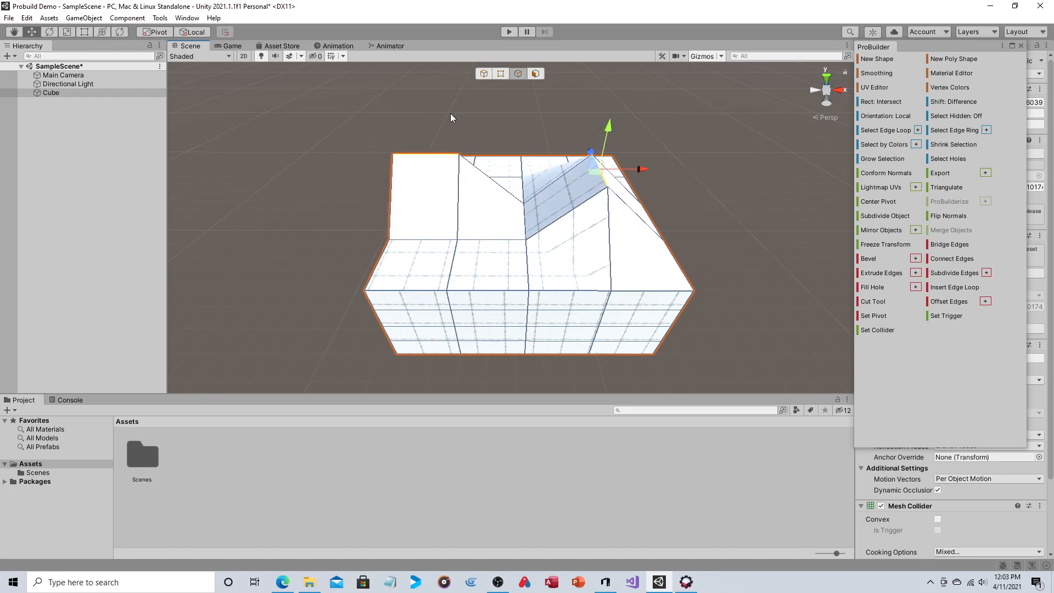
click(263, 125)
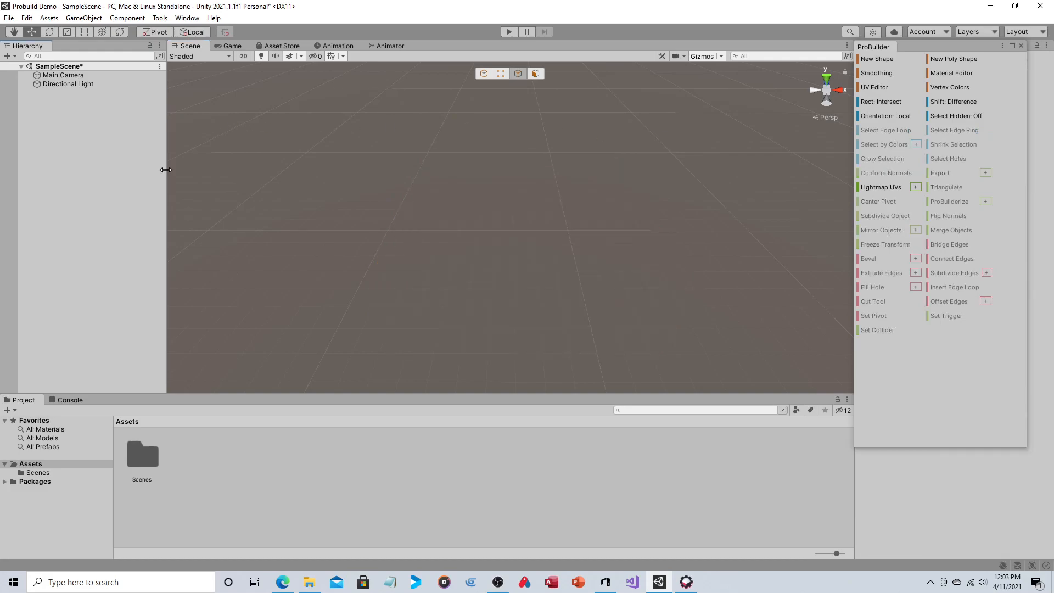
mouse_move(480, 168)
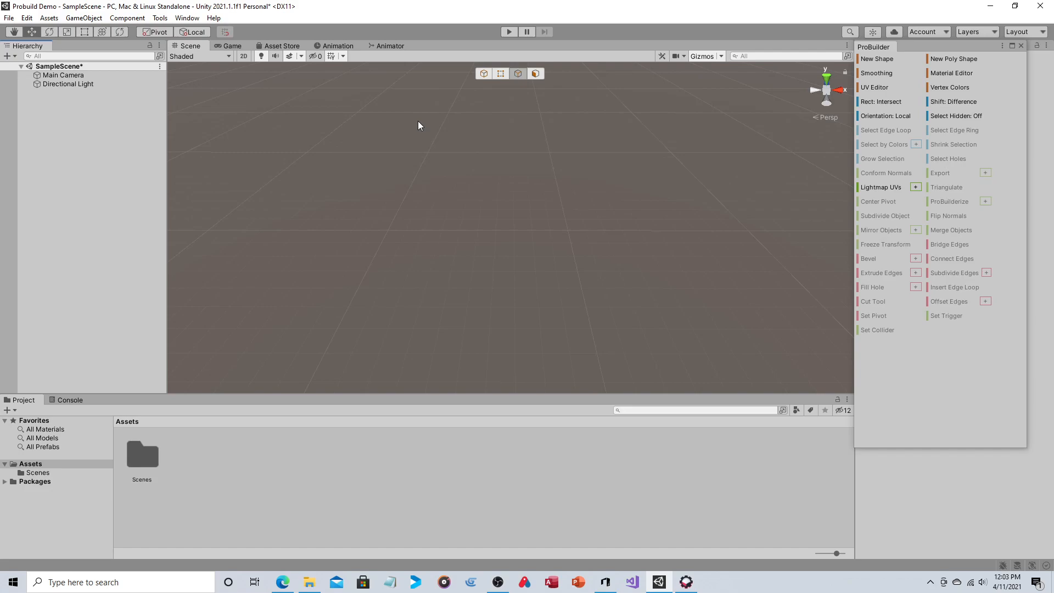
Start a new ProBuilder shape set to Stairs with a First Corner pivot.
click(877, 58)
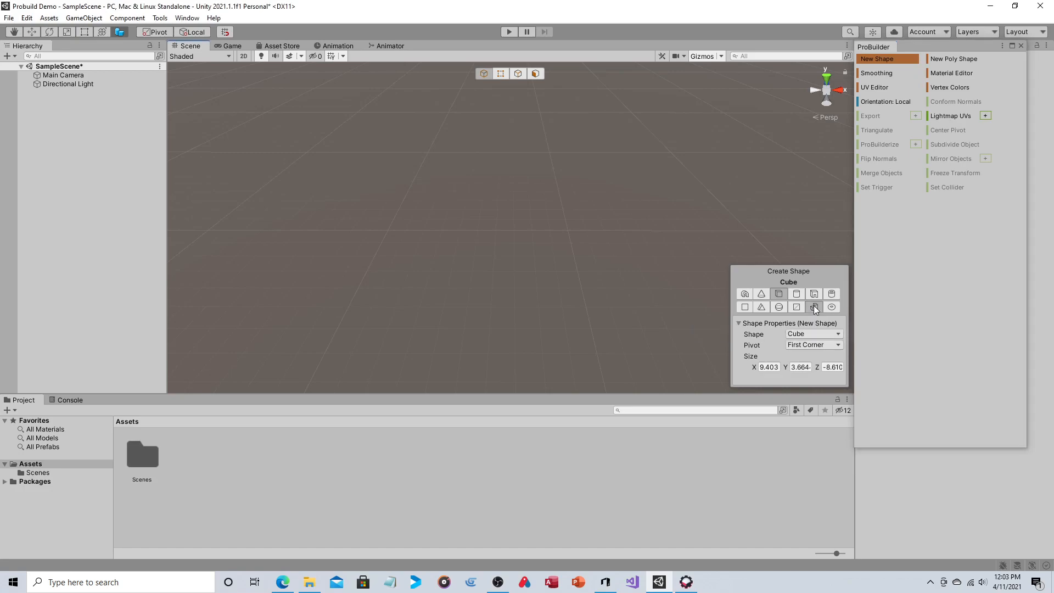
click(814, 307)
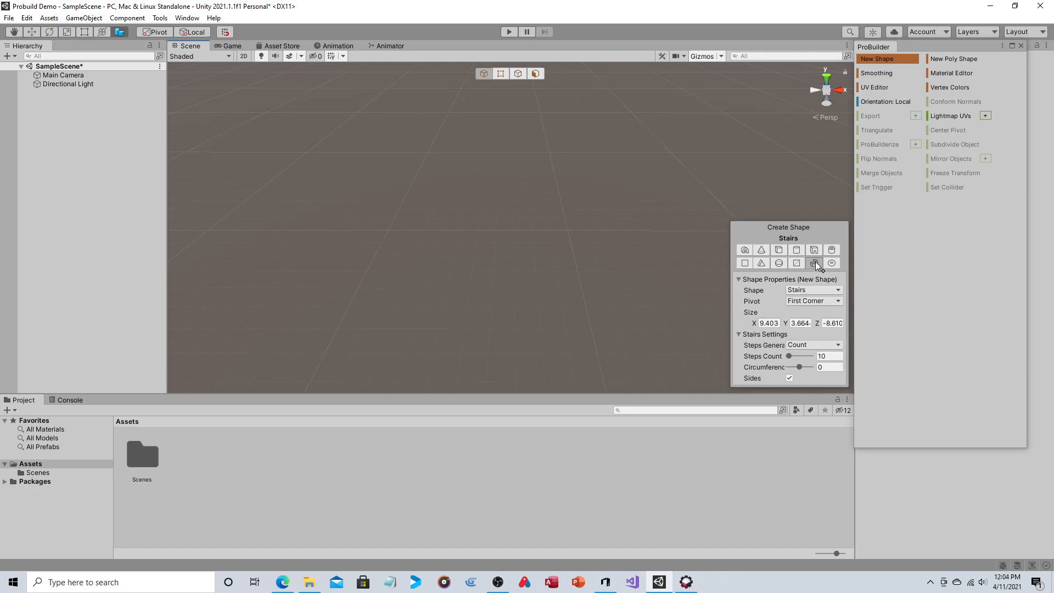
click(814, 301)
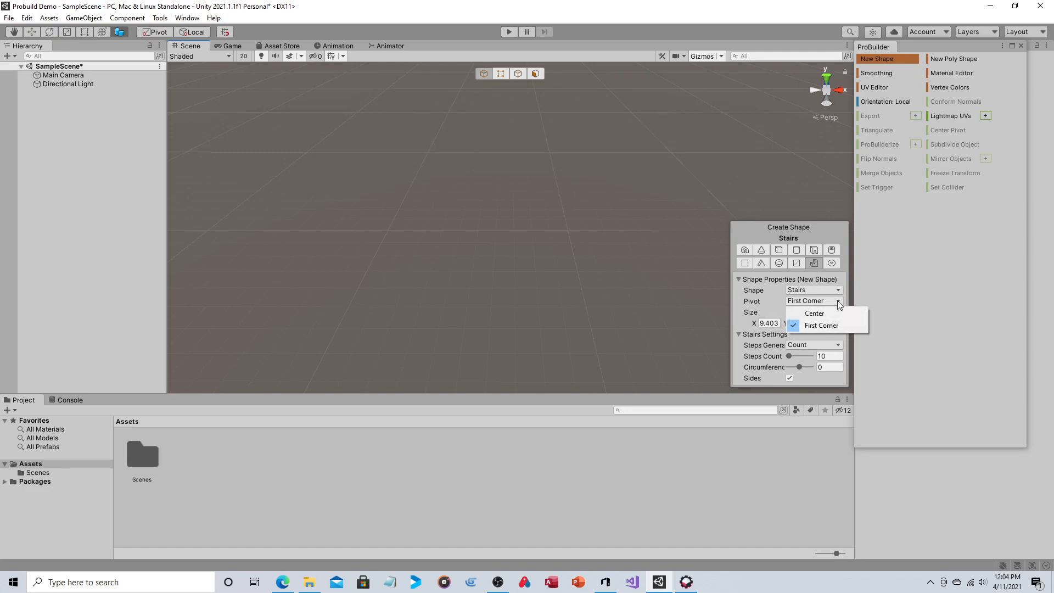
click(822, 325)
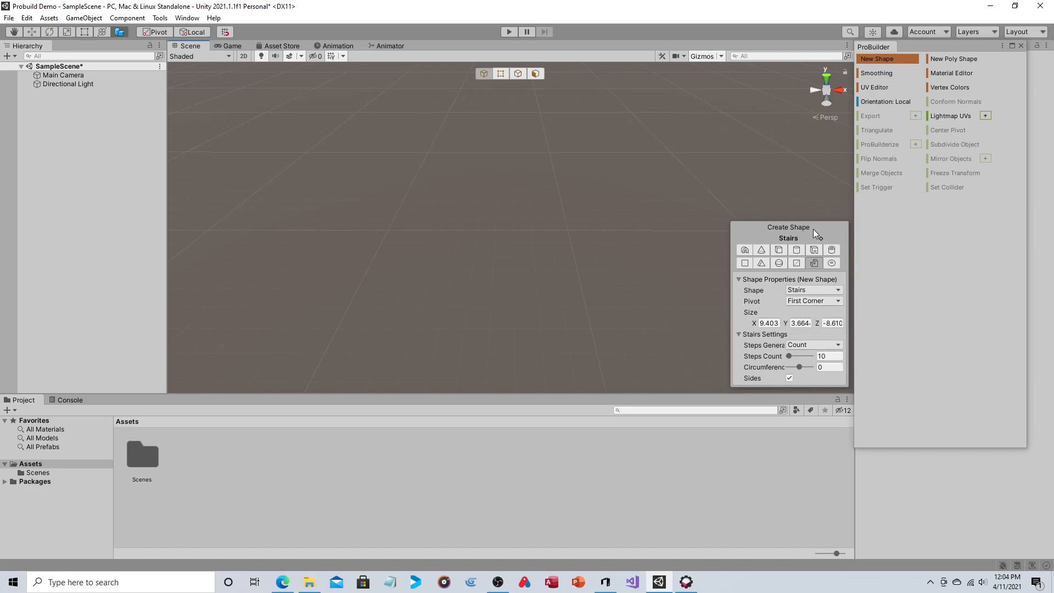
mouse_move(800, 356)
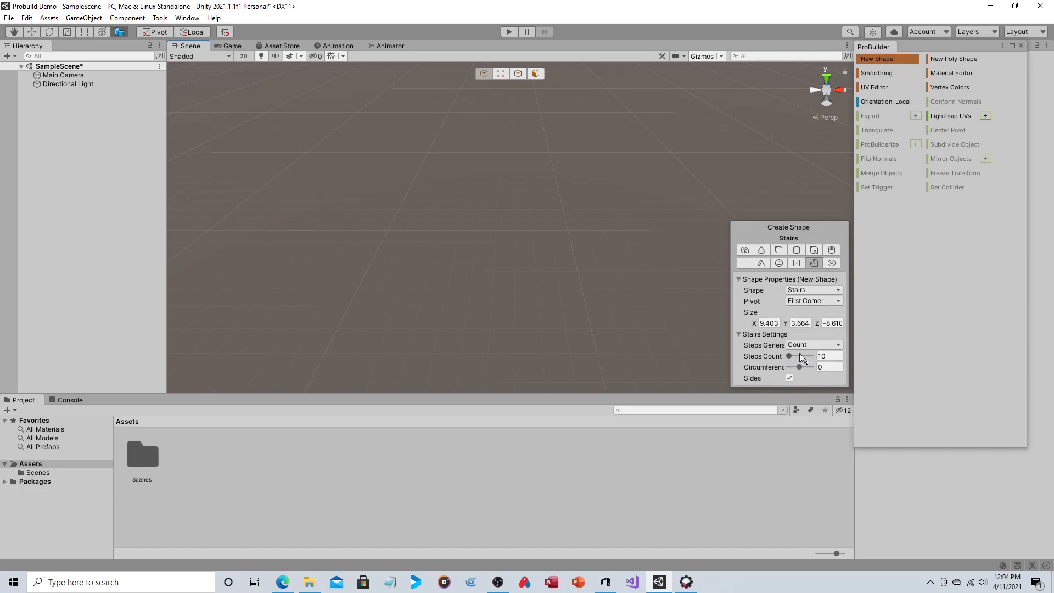
mouse_move(802, 372)
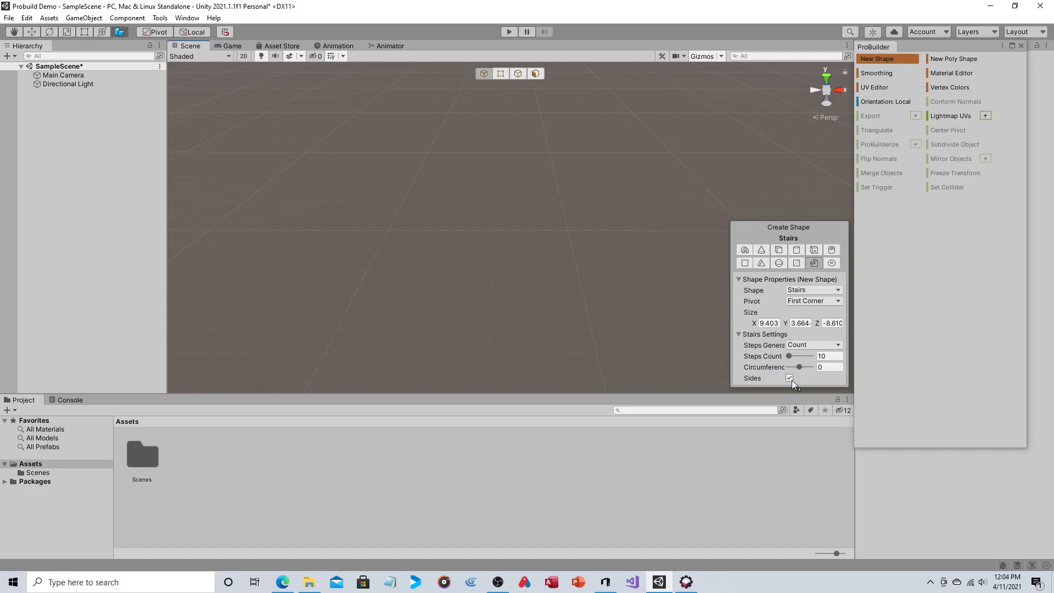
mouse_move(421, 179)
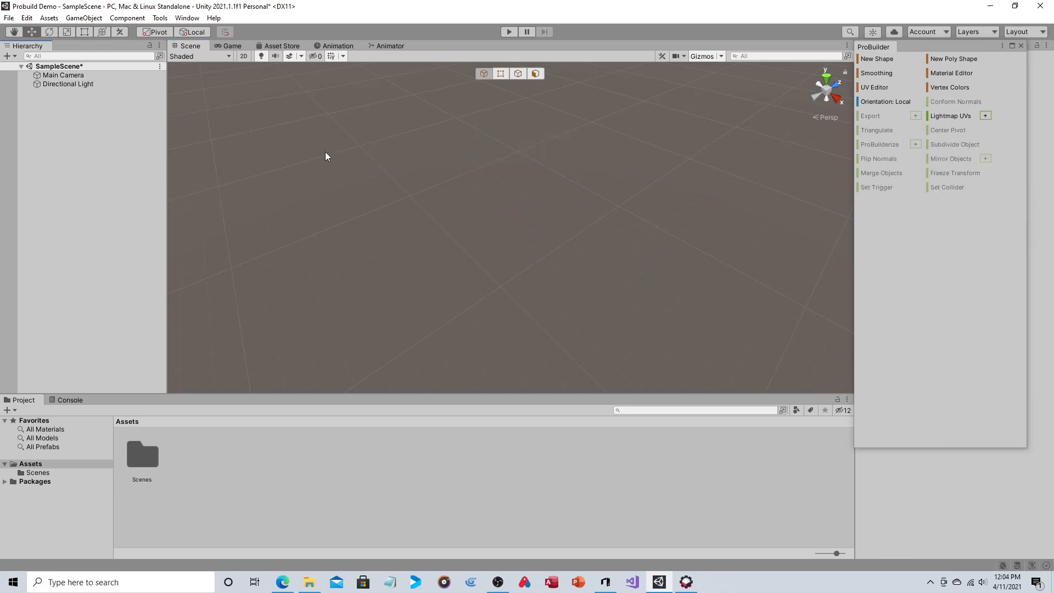
mouse_move(889, 63)
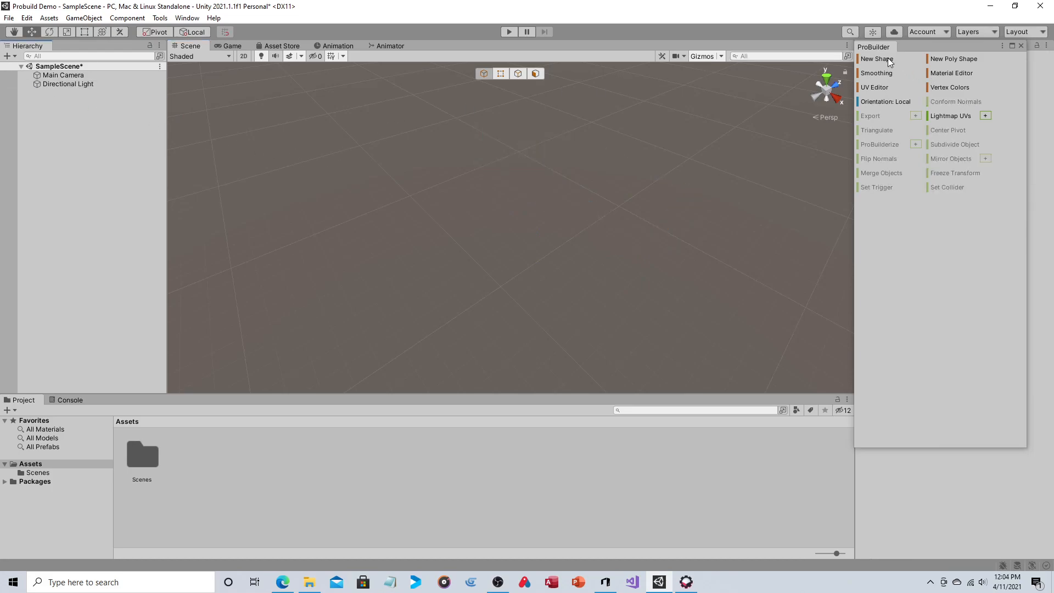
Create the Stairs shape in the scene with 16 steps and a circumference of 53.
click(878, 58)
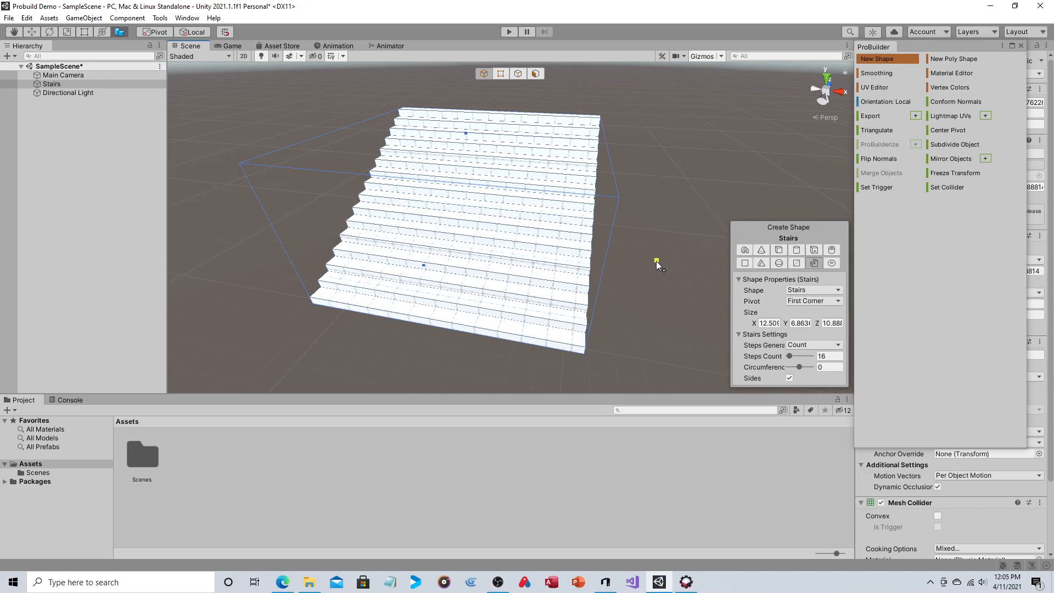
mouse_move(804, 371)
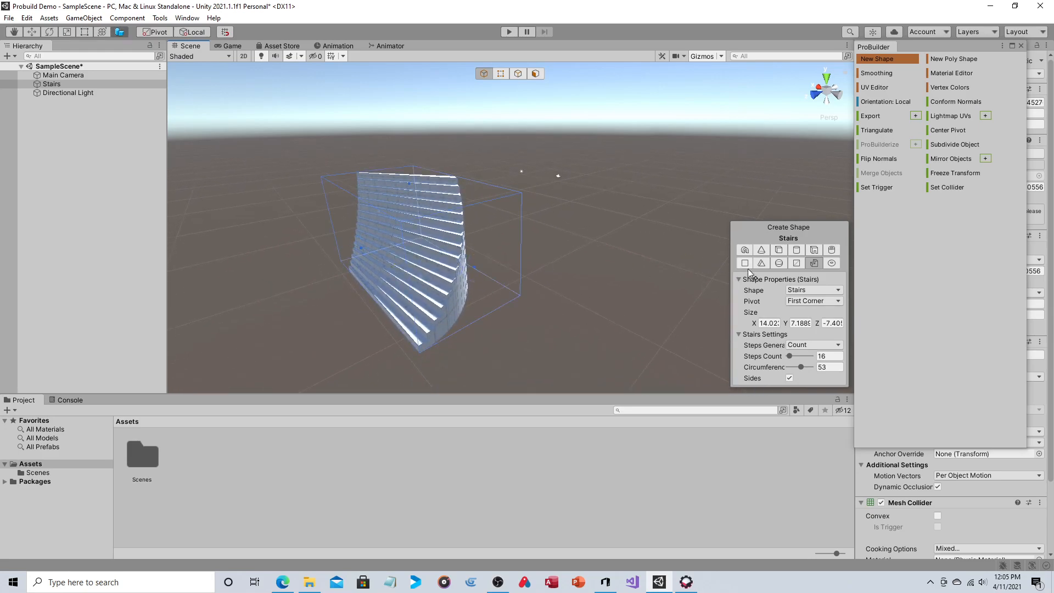
mouse_move(754, 276)
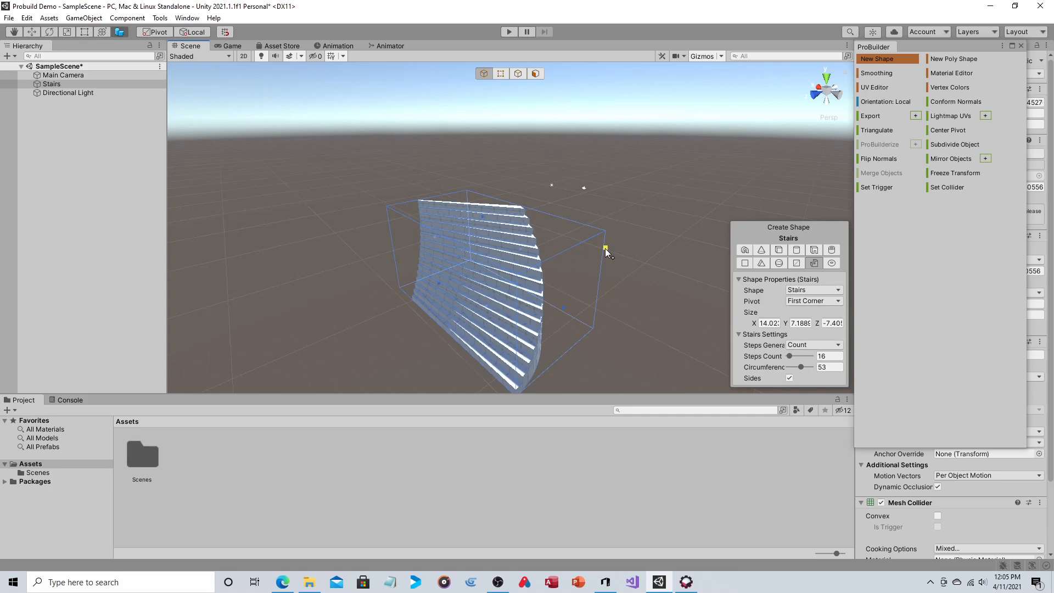
mouse_move(510, 86)
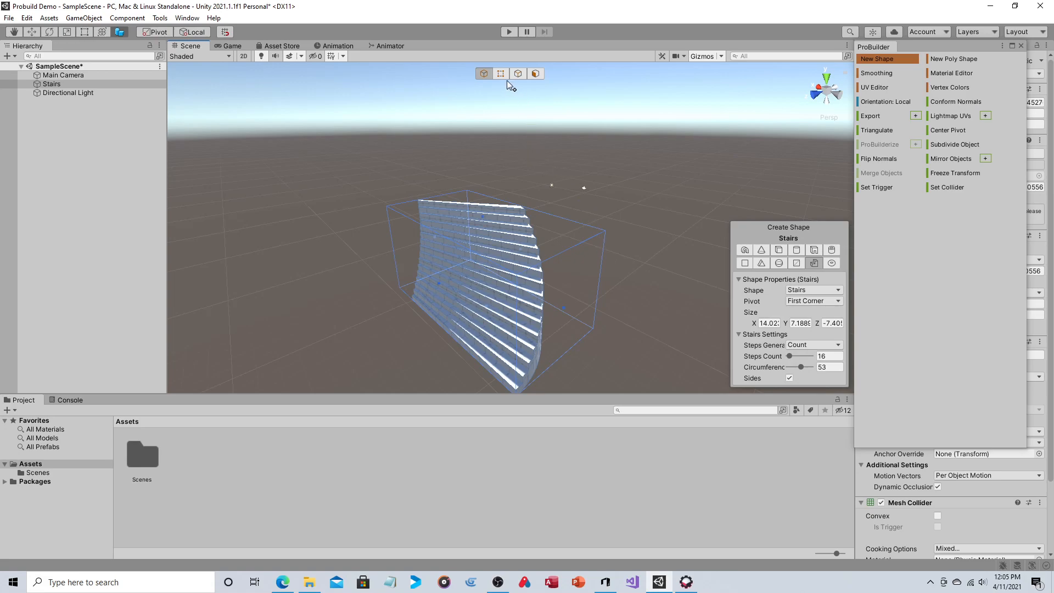
Set the staircase to Vertex and then Edge selection mode for editing.
click(501, 74)
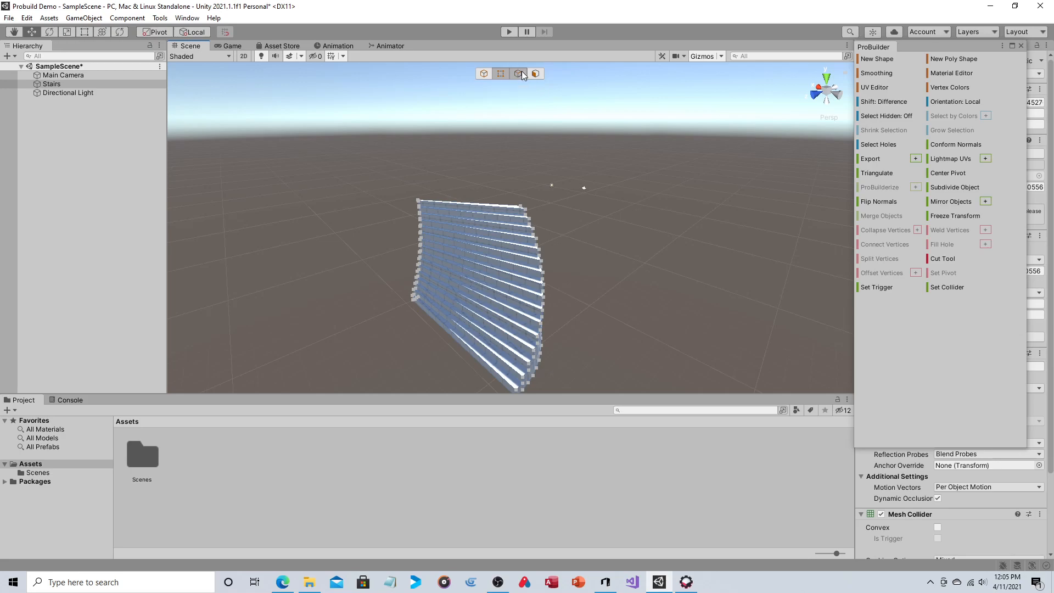
click(501, 73)
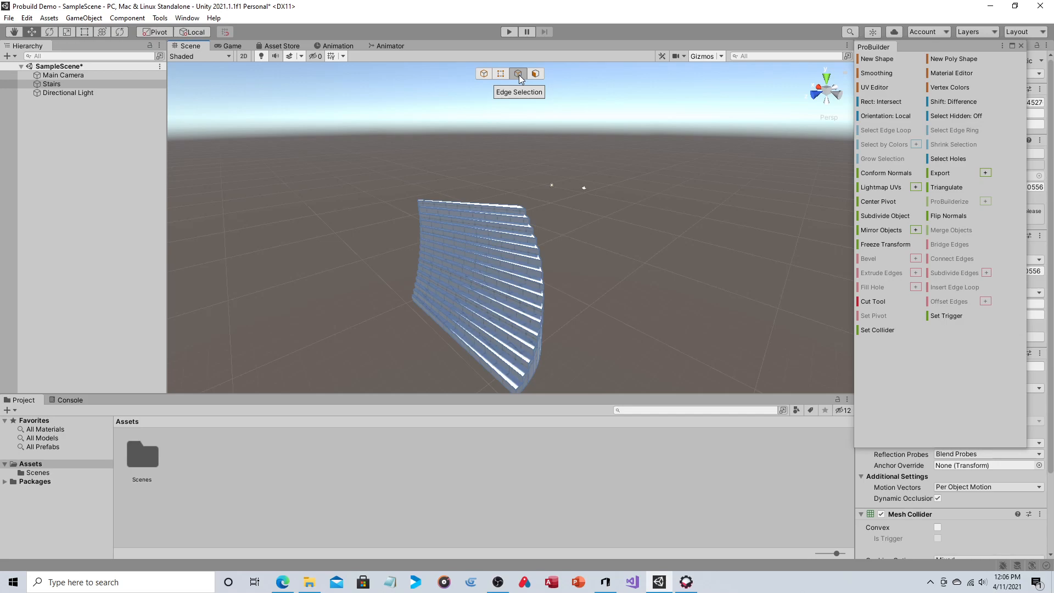
mouse_move(415, 101)
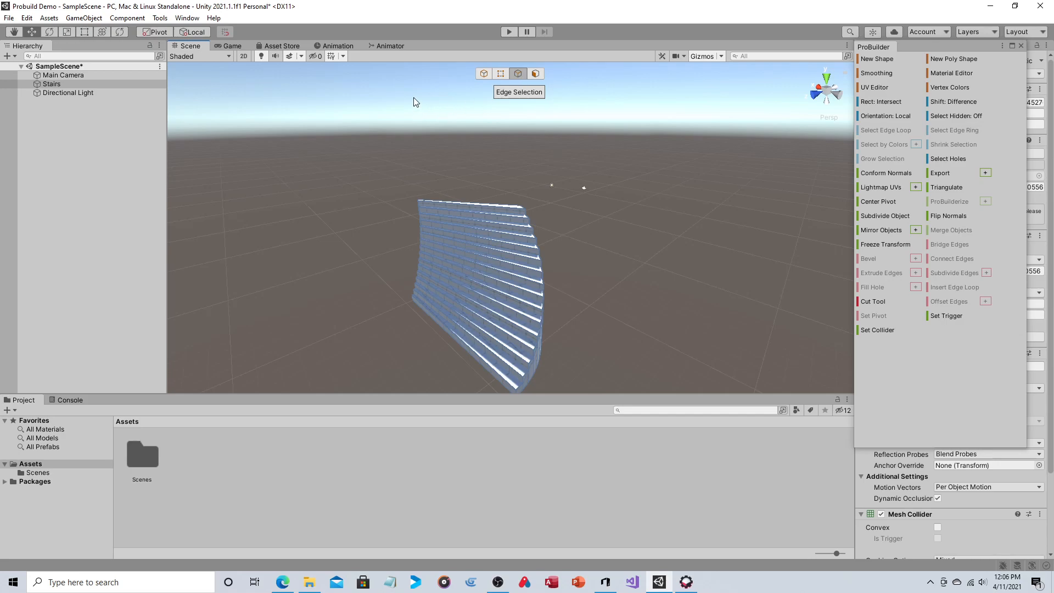